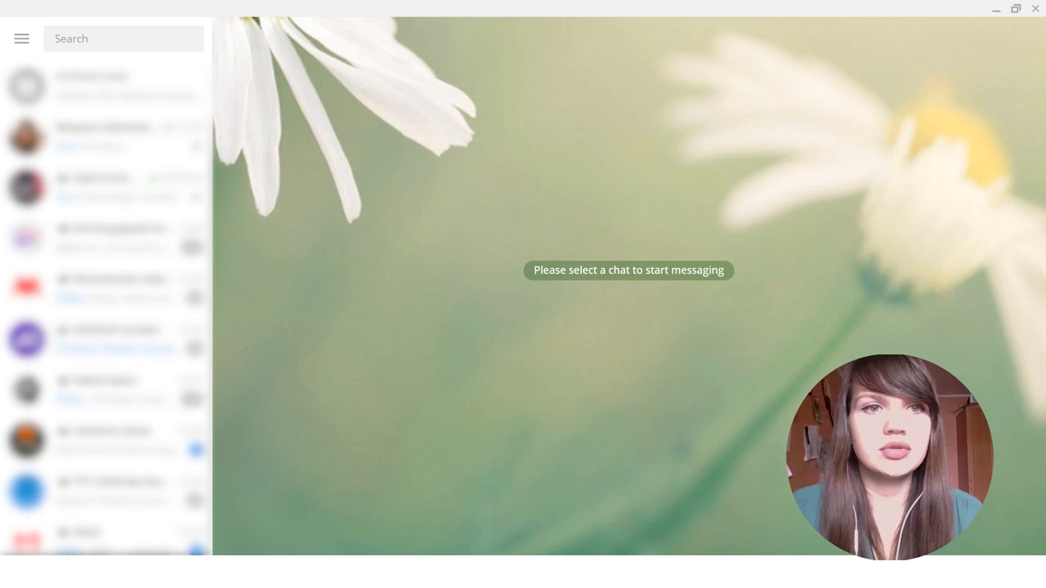
left_click(123, 38)
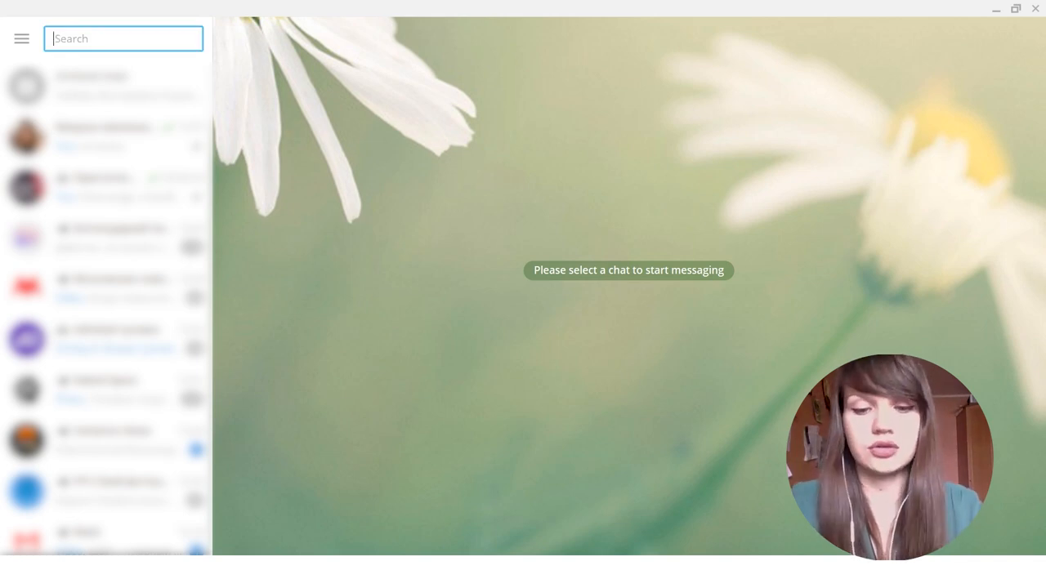
type("admitad bot")
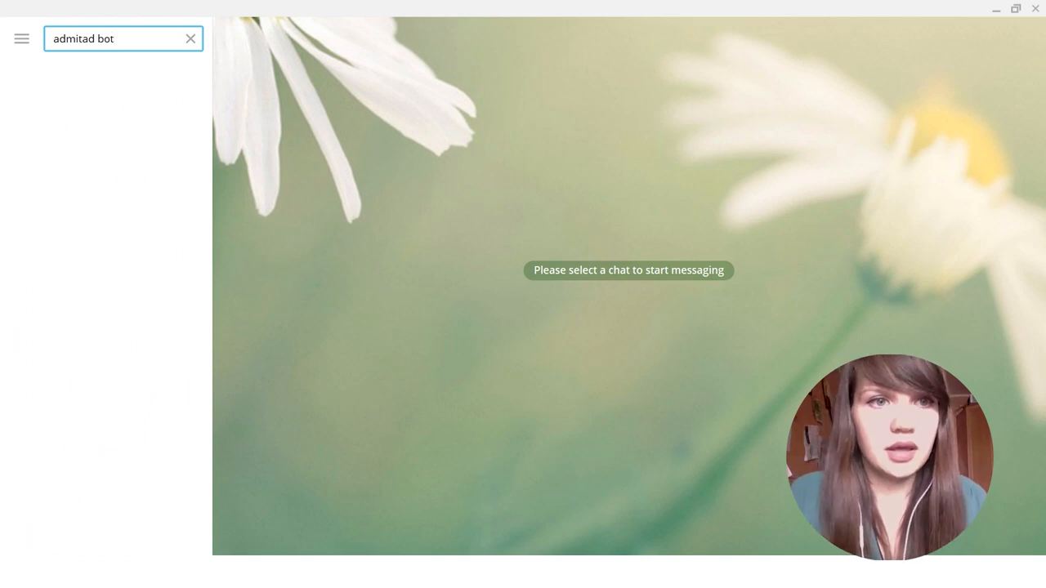
left_click(123, 38)
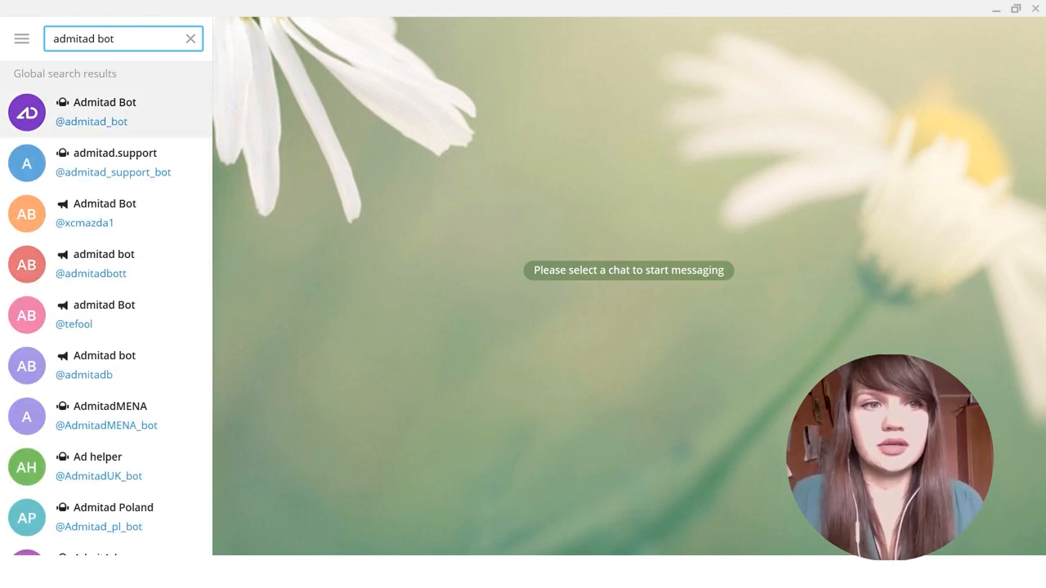
left_click(105, 112)
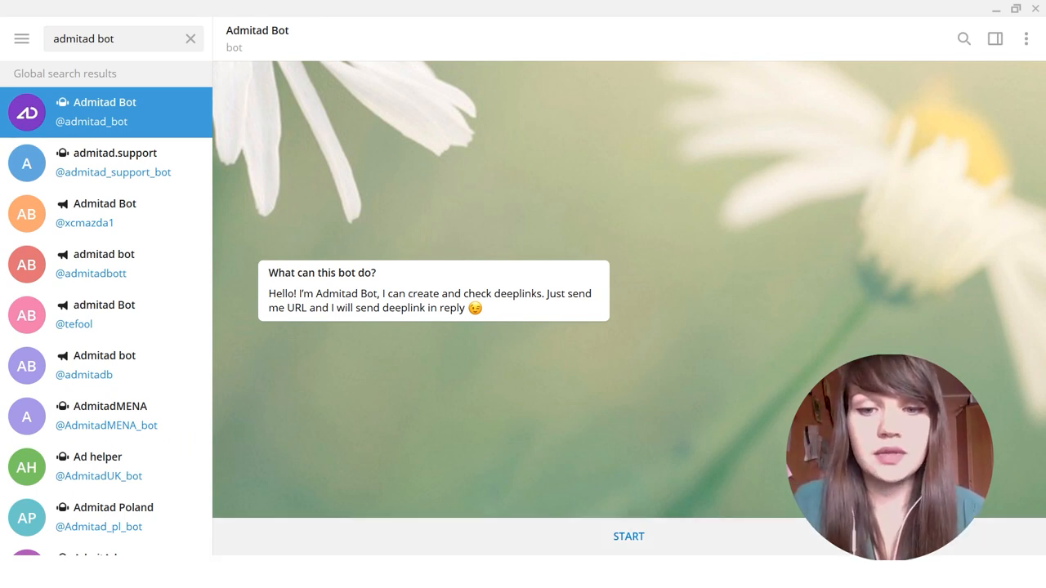
Step: Start the bot, read through its feature list, and request the Admitad login link
left_click(628, 536)
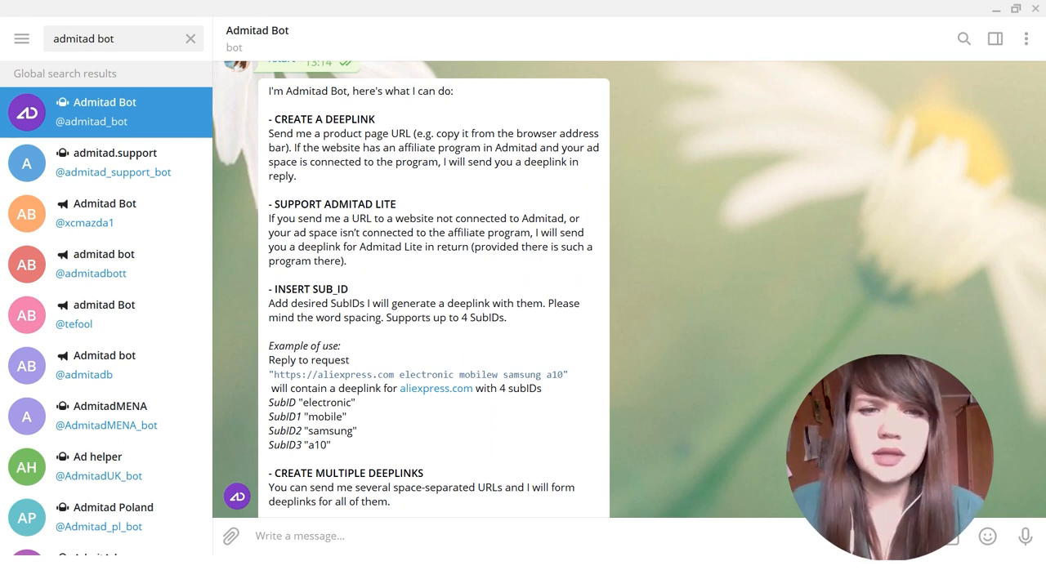
scroll("down", 3)
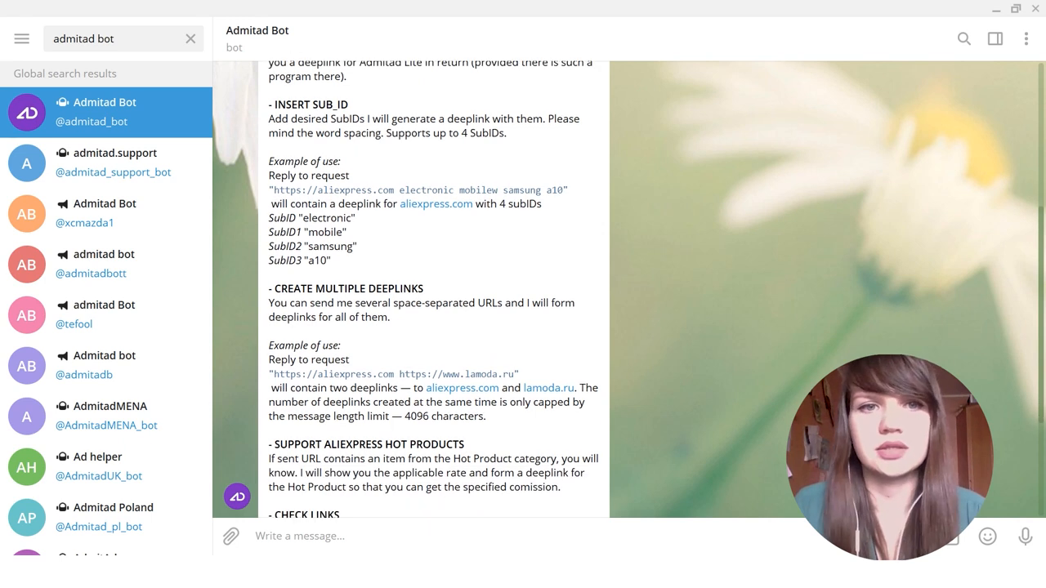
scroll("down", 3)
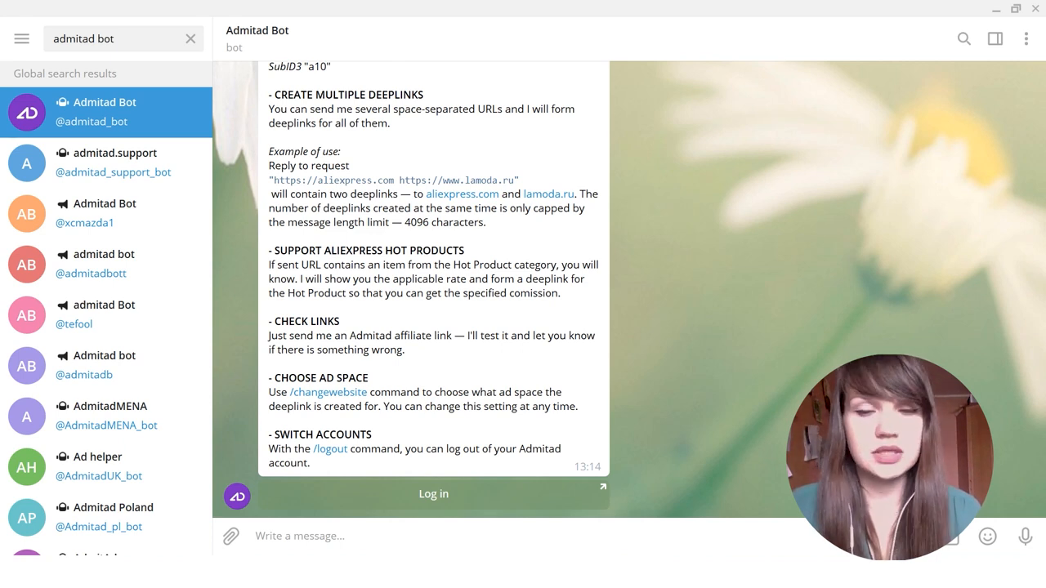
left_click(433, 493)
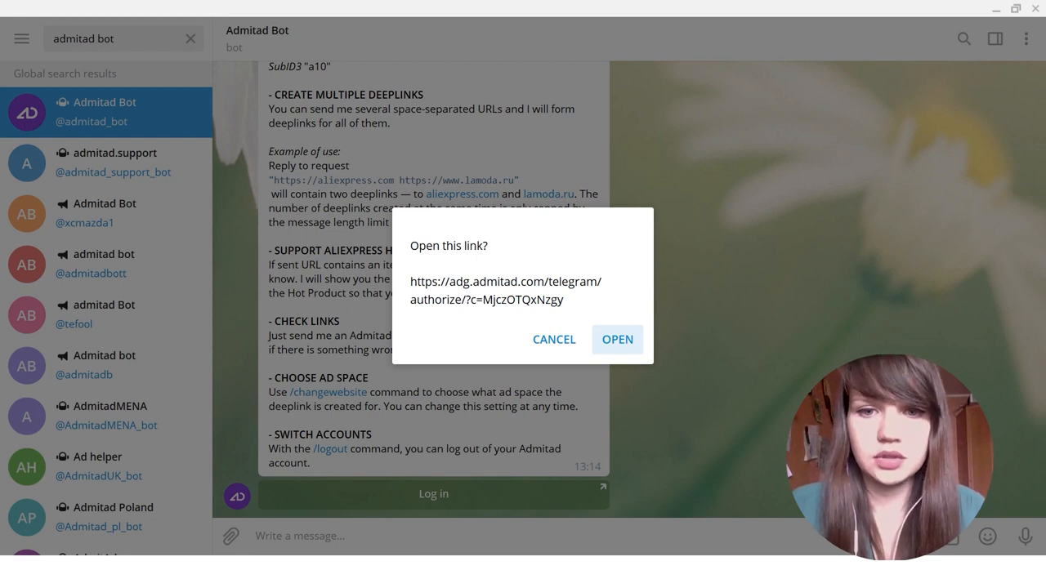
Step: Open the authorization link and submit the Admitad sign-in in the browser
left_click(617, 339)
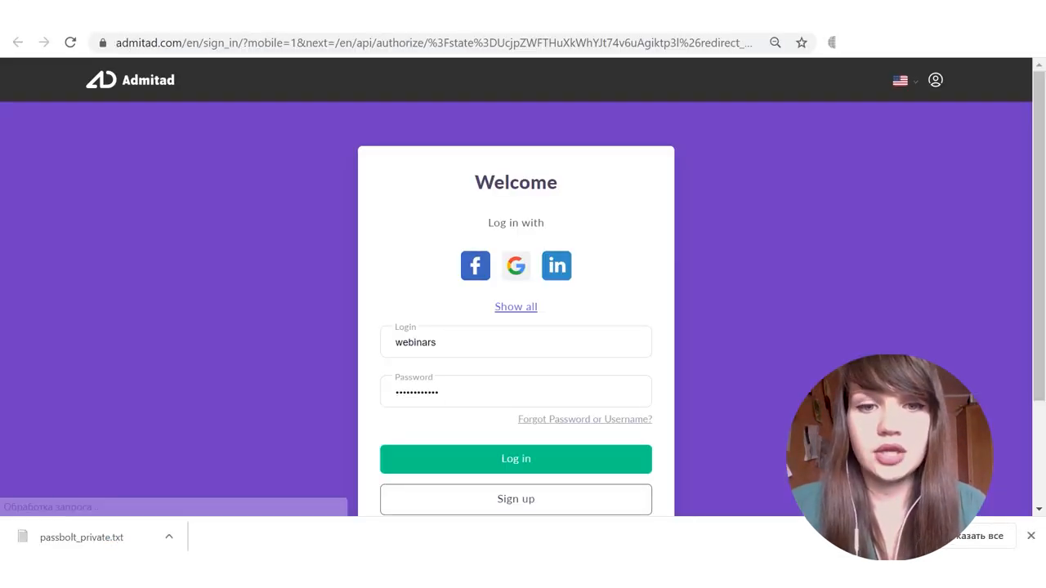
left_click(516, 459)
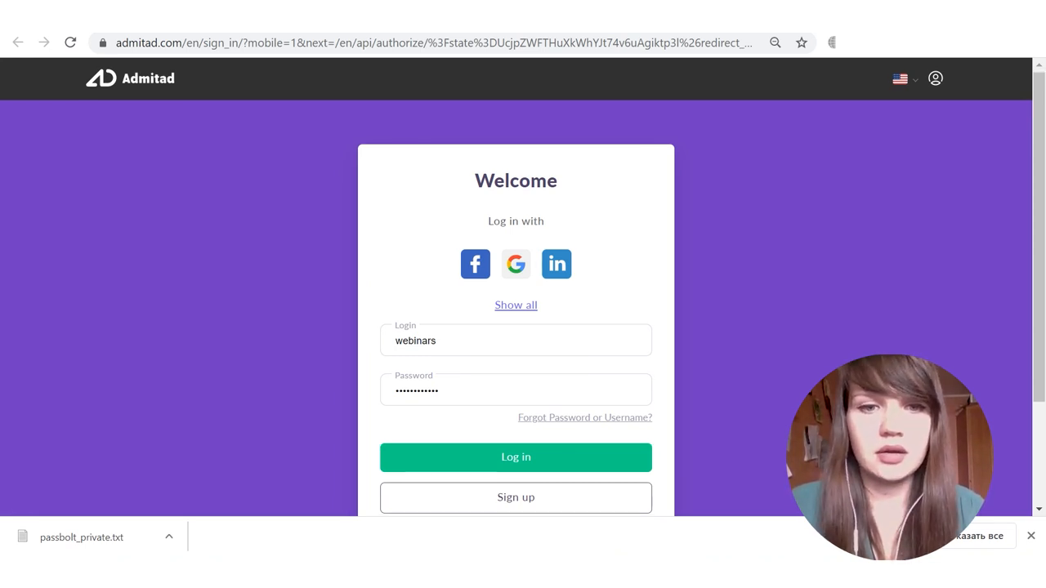
scroll("down", 3)
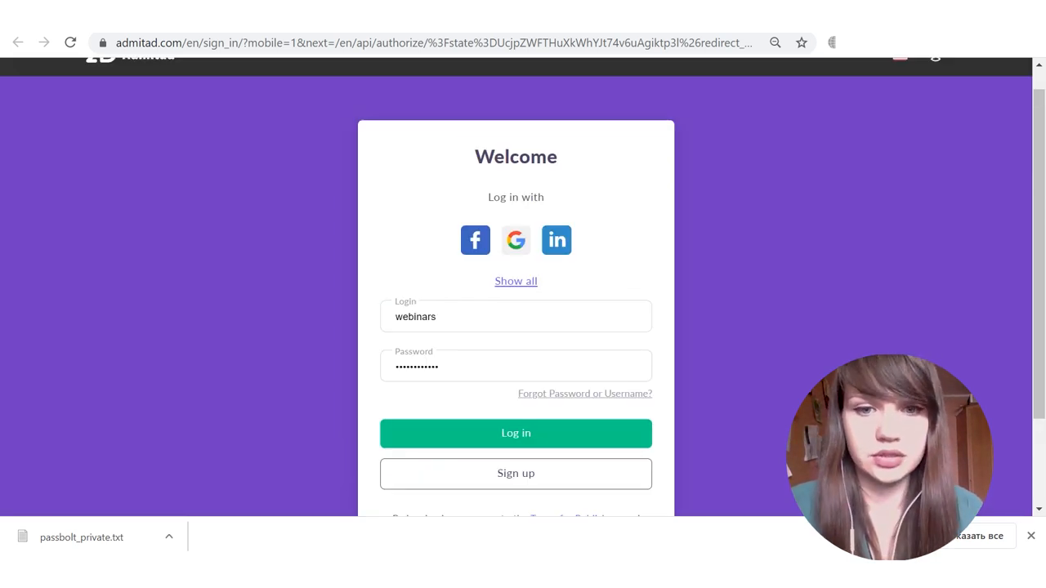
left_click(515, 434)
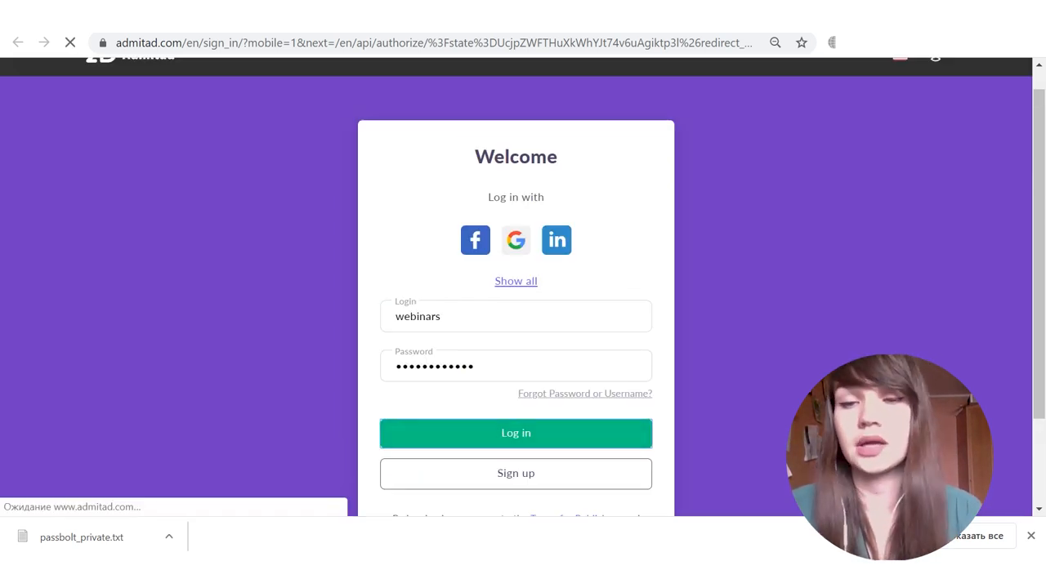
left_click(515, 433)
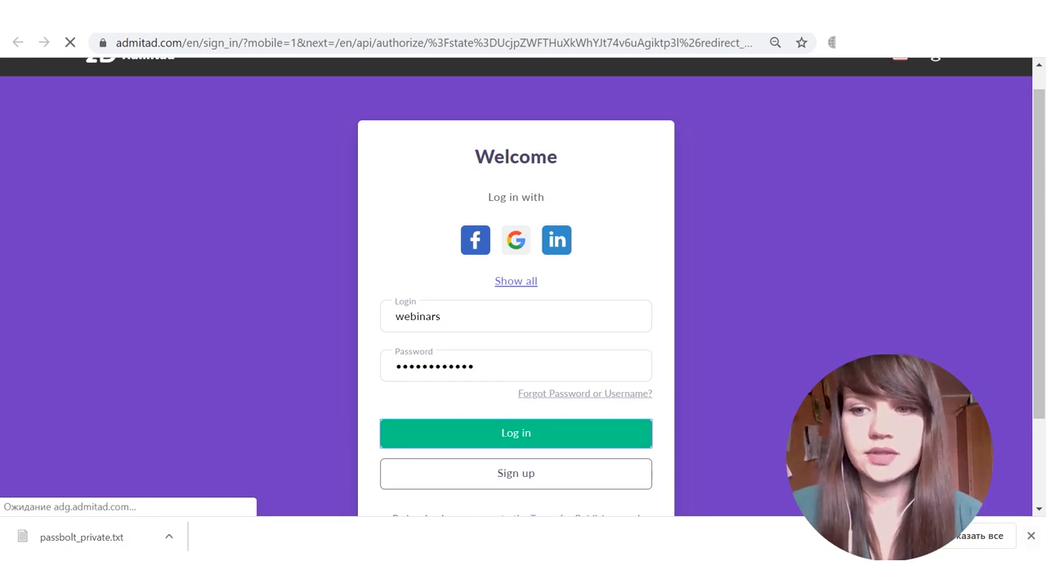
left_click(515, 433)
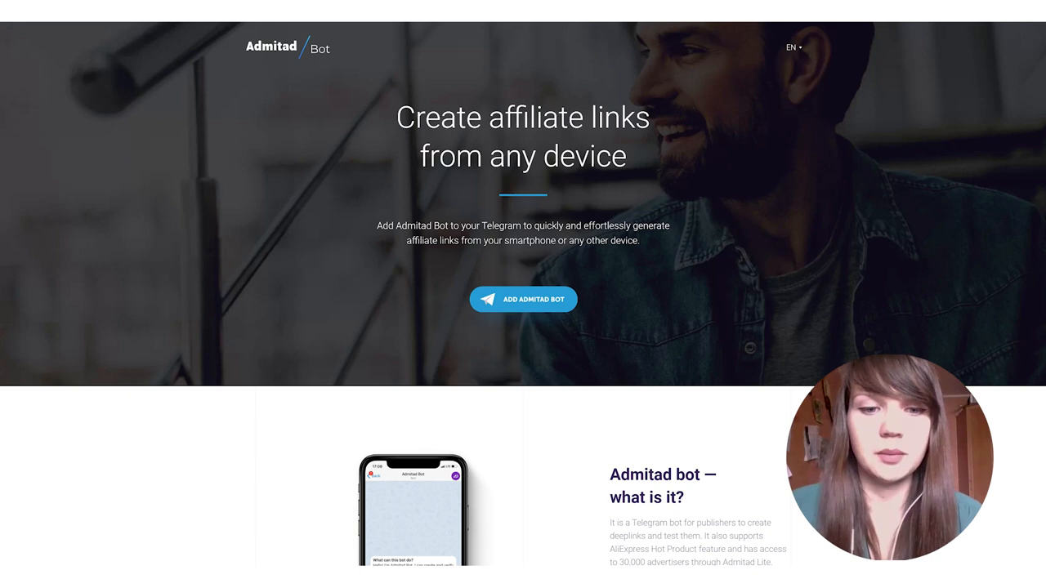
Step: Return to the bot chat and ask to change the ad space
left_click(523, 299)
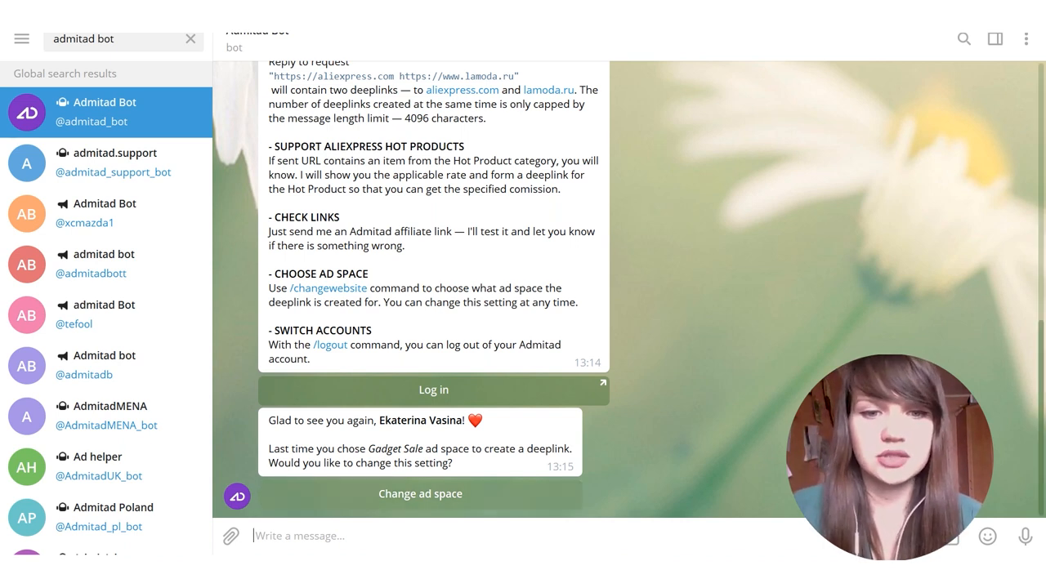
left_click(420, 493)
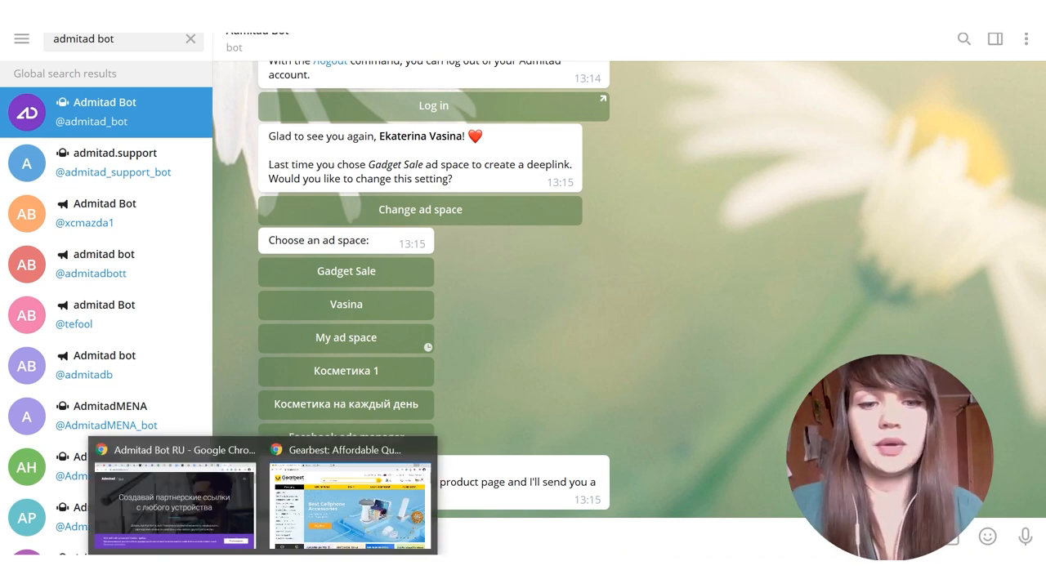
Step: Switch to Gearbest, try searches for '3d printer' and 'notebook', and scroll the results
left_click(352, 447)
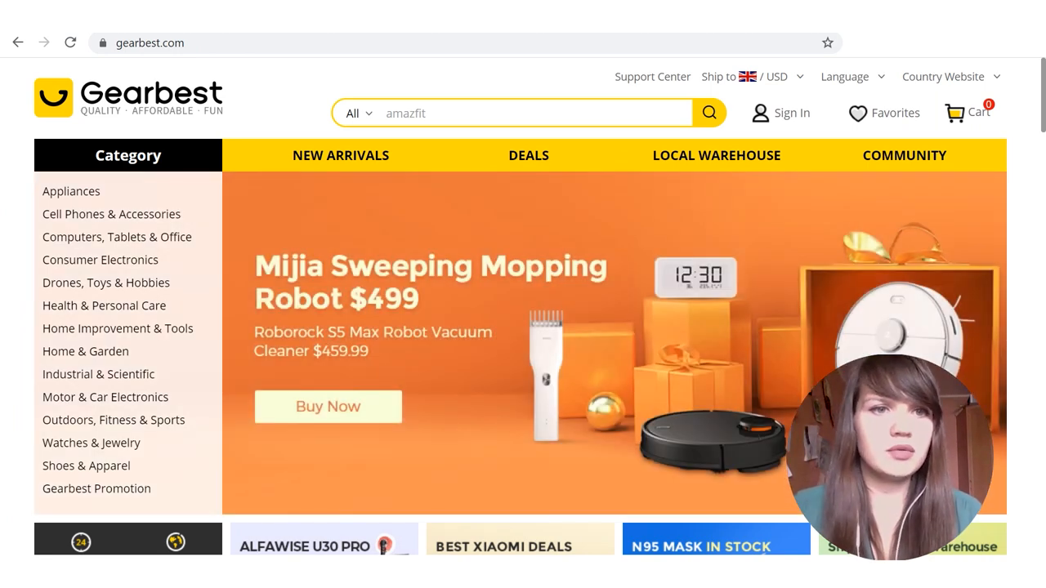
type("3d printer")
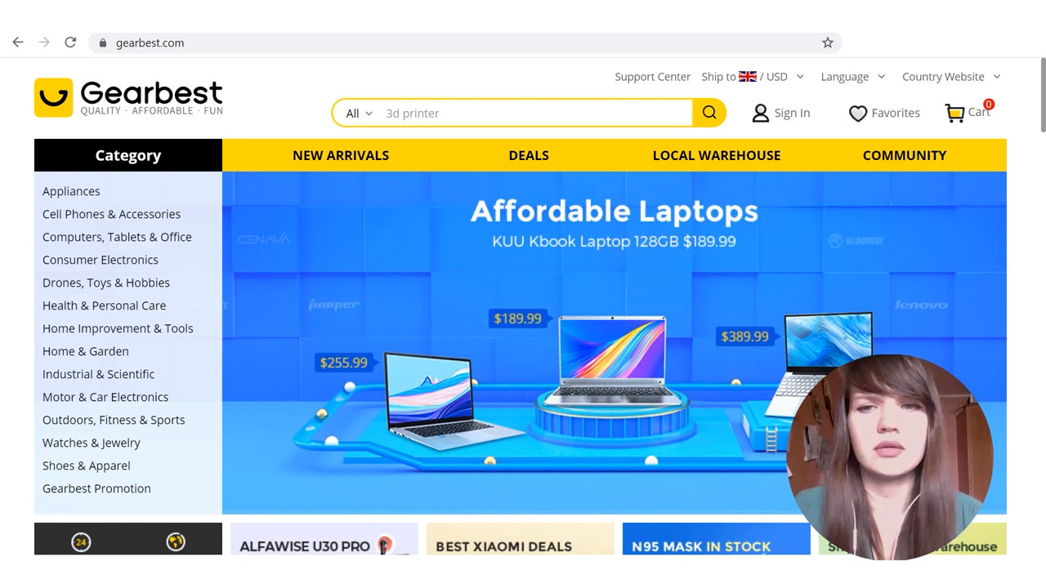
type("notebook")
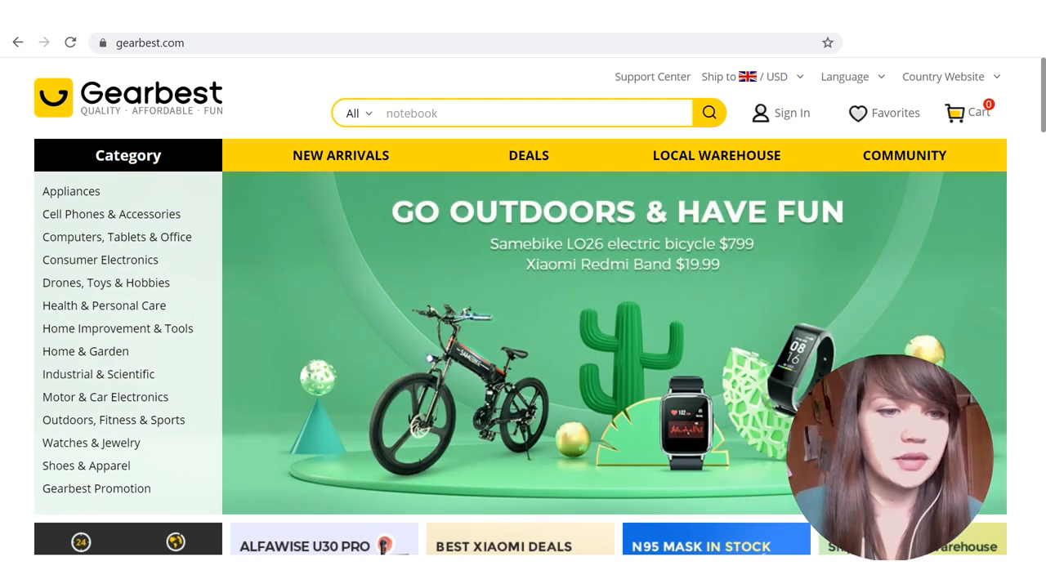
scroll("down", 3)
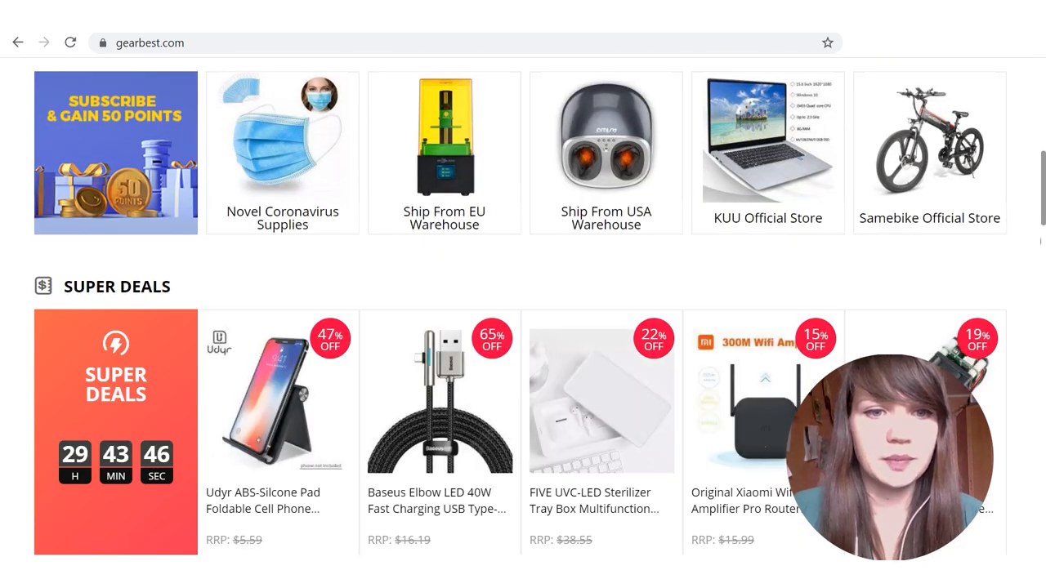
scroll("down", 3)
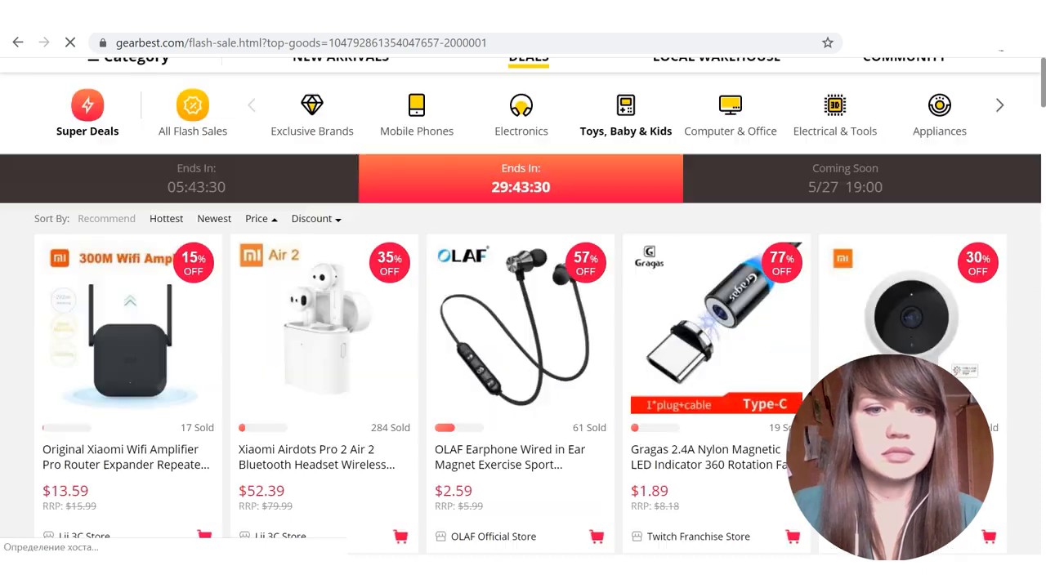
scroll("down", 3)
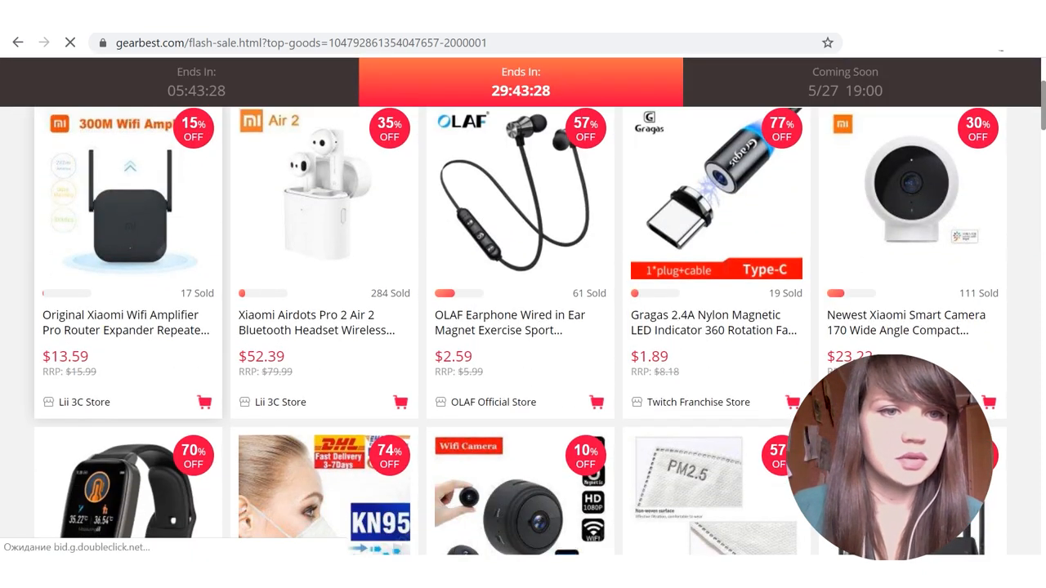
Step: Open the Xiaomi Wifi Amplifier Pro page ($13.59) and copy its URL
left_click(124, 322)
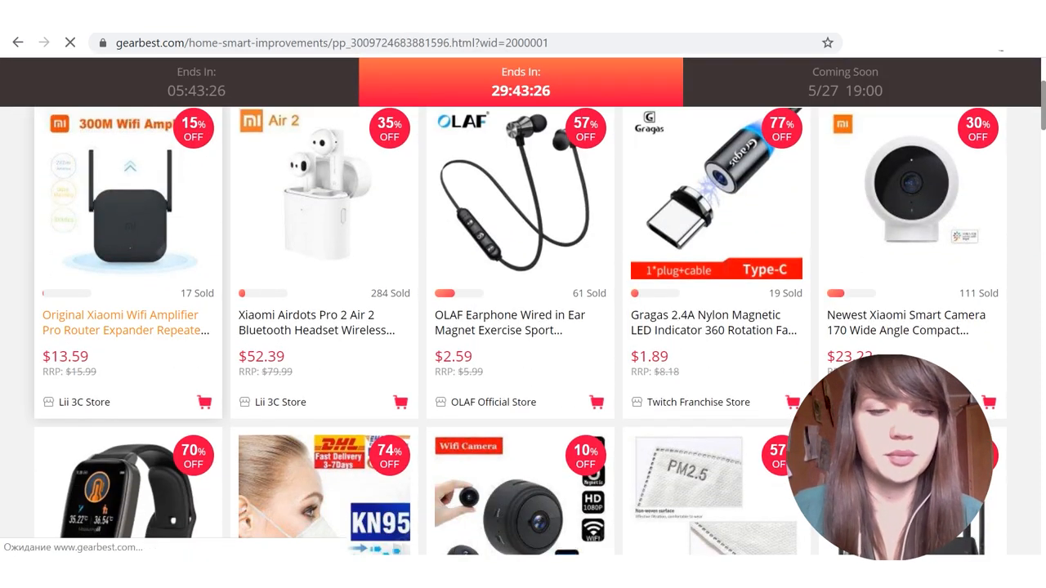
left_click(125, 322)
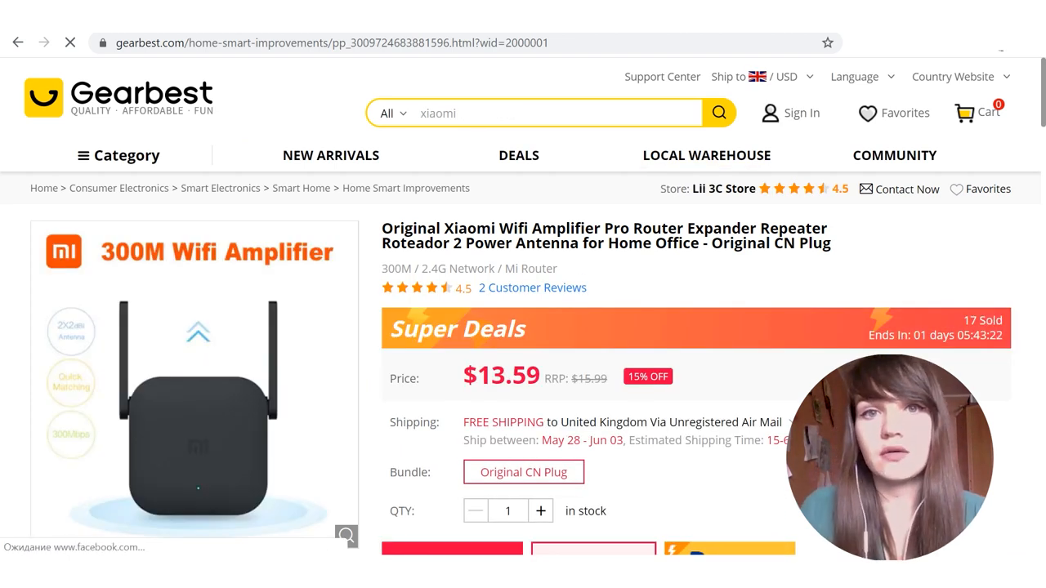
scroll("down", 3)
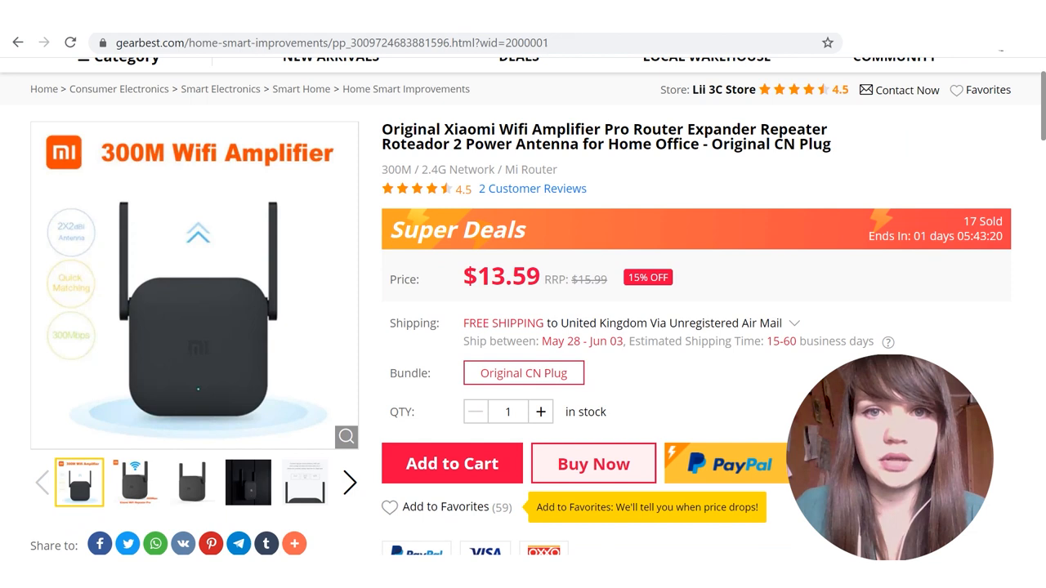
left_click(327, 42)
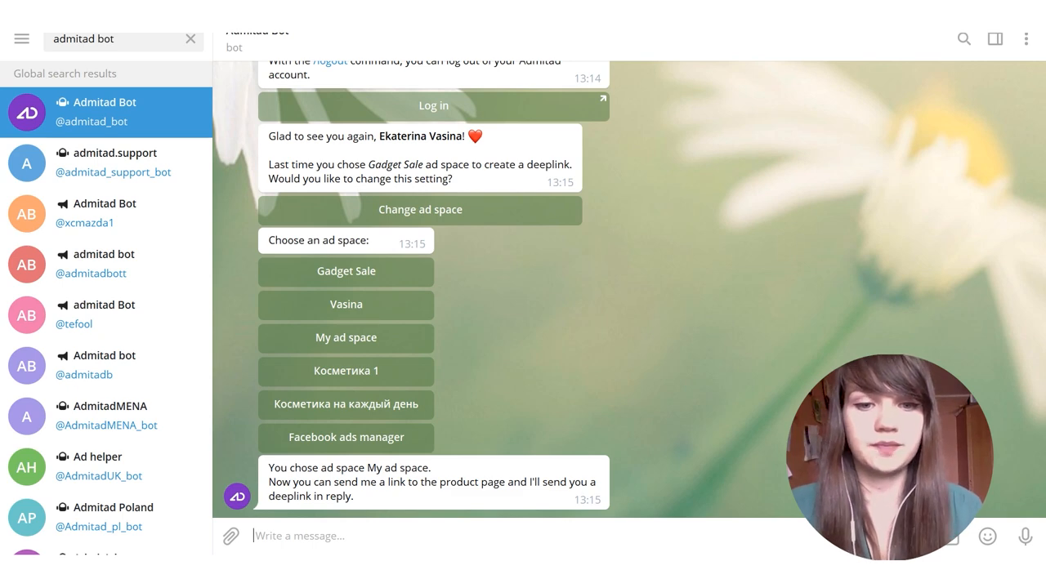
Step: Send the amplifier URL to the bot and open the returned GearBest US deeplink
scroll("down", 3)
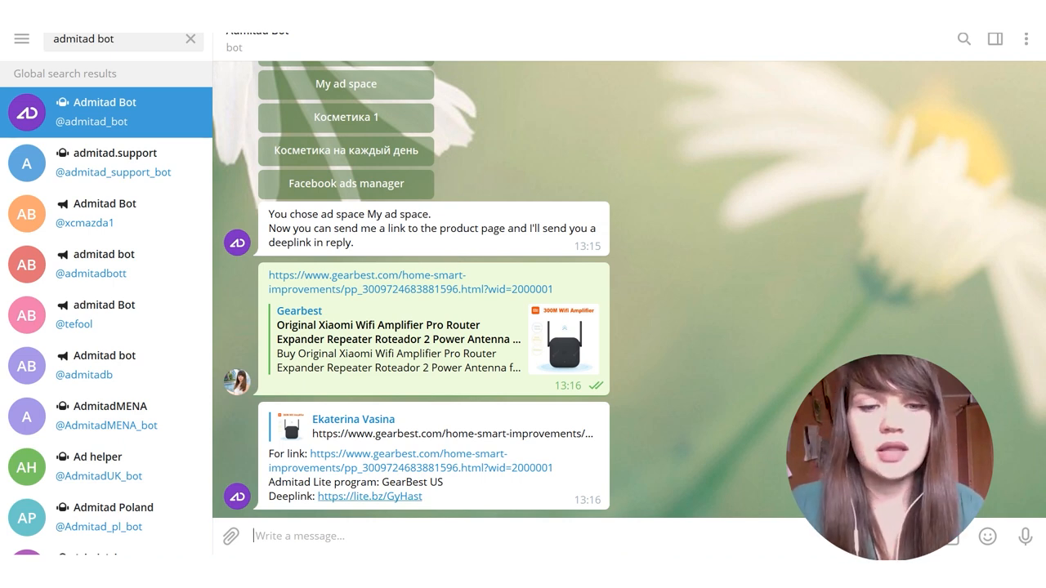
left_click(371, 497)
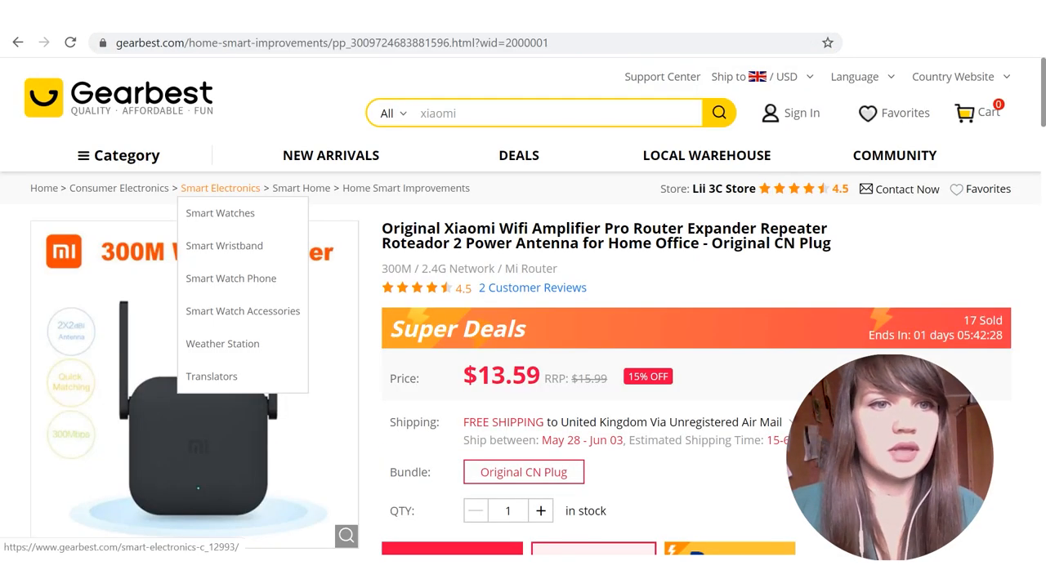
Step: Browse from the Gearbest home page to the Mouse category and scroll its products
scroll("down", 3)
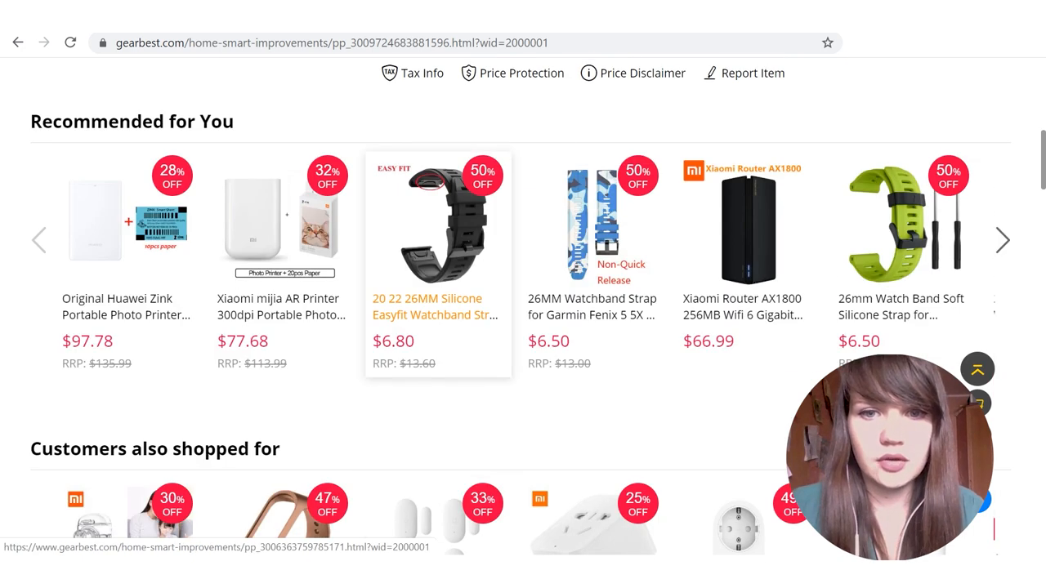
scroll("down", 3)
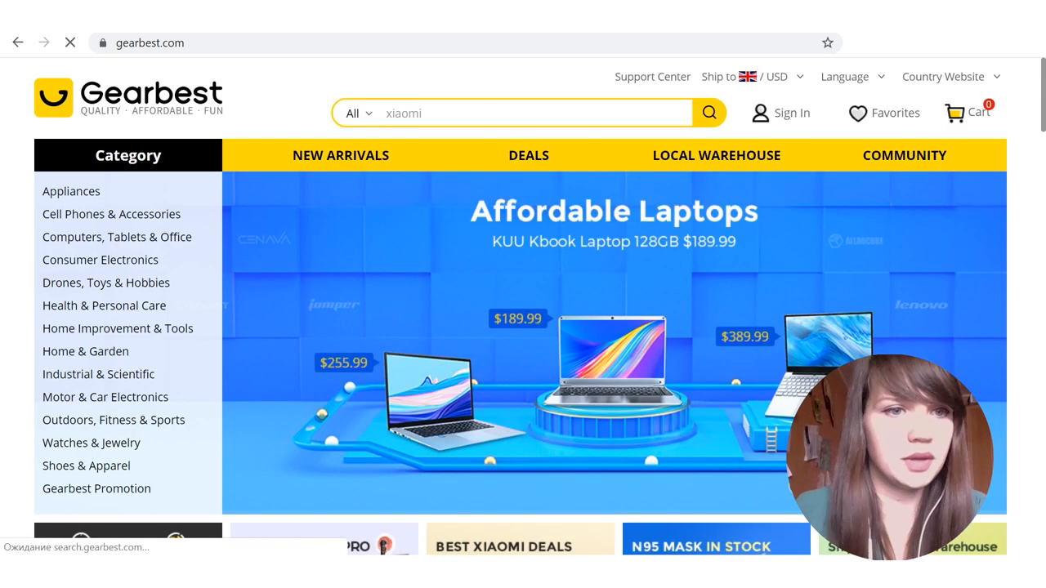
mouse_move(116, 237)
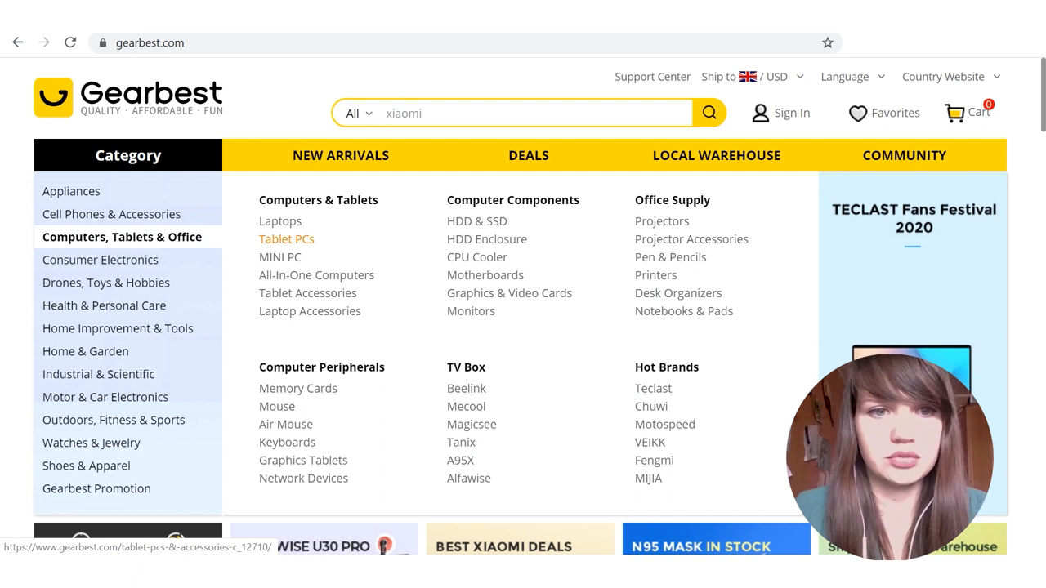
mouse_move(287, 442)
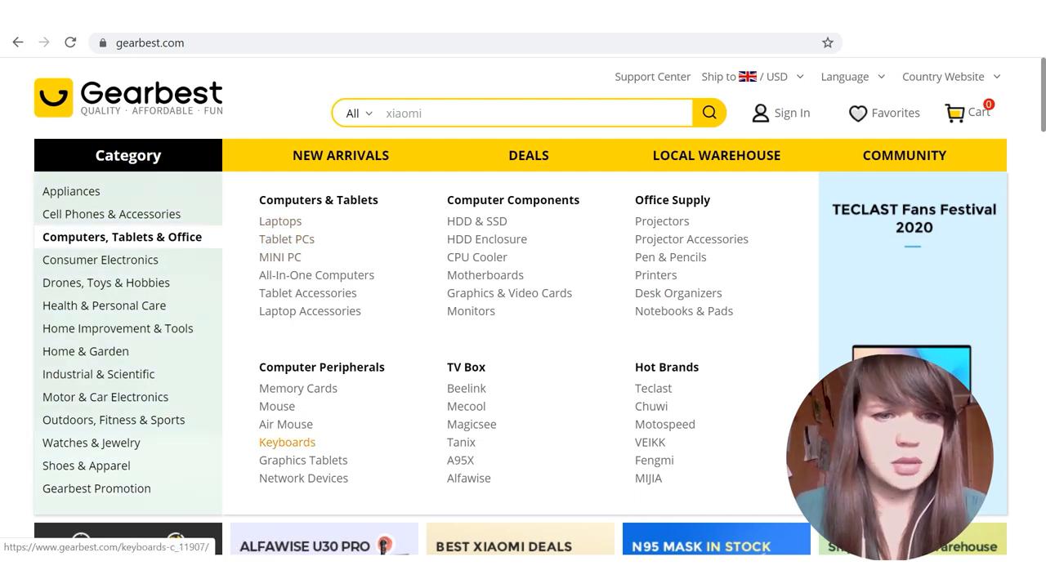
left_click(277, 406)
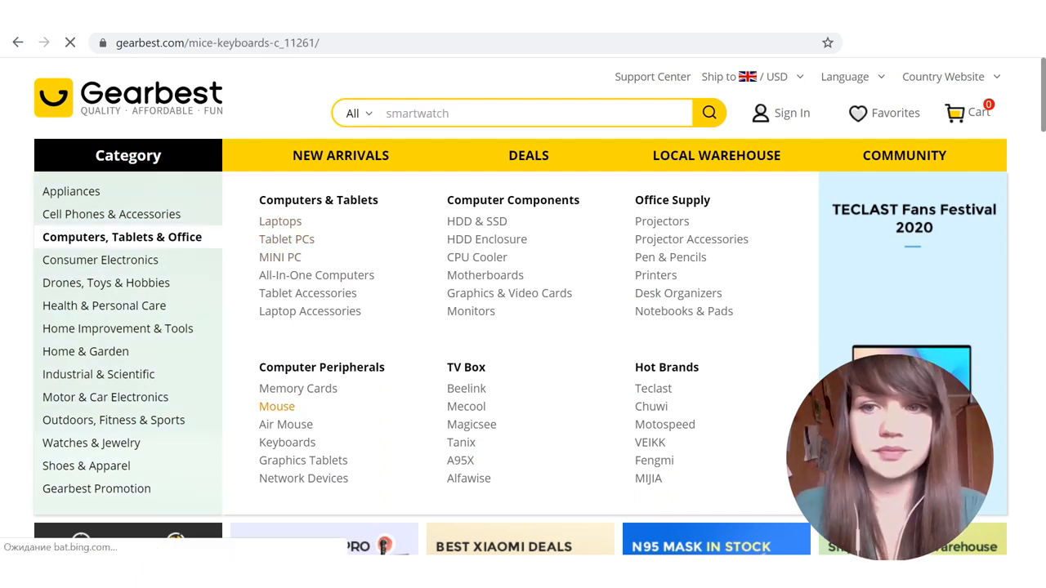
left_click(277, 406)
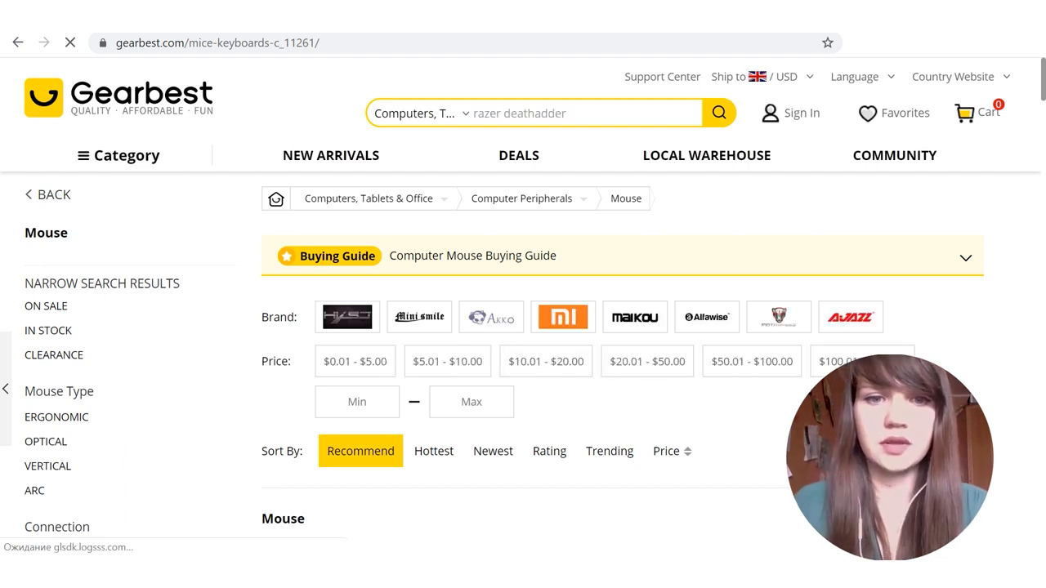
scroll("down", 3)
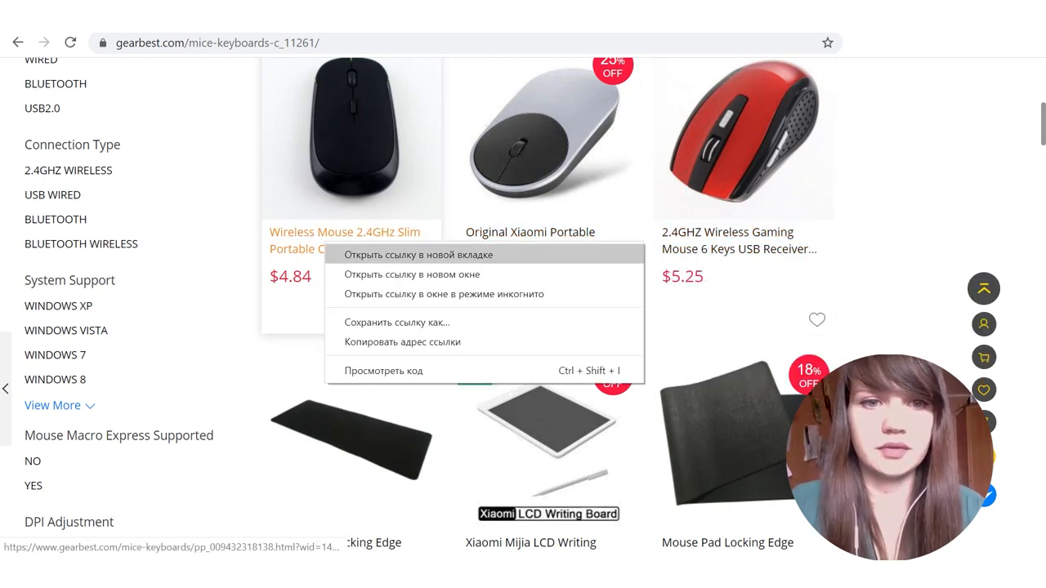
scroll("down", 3)
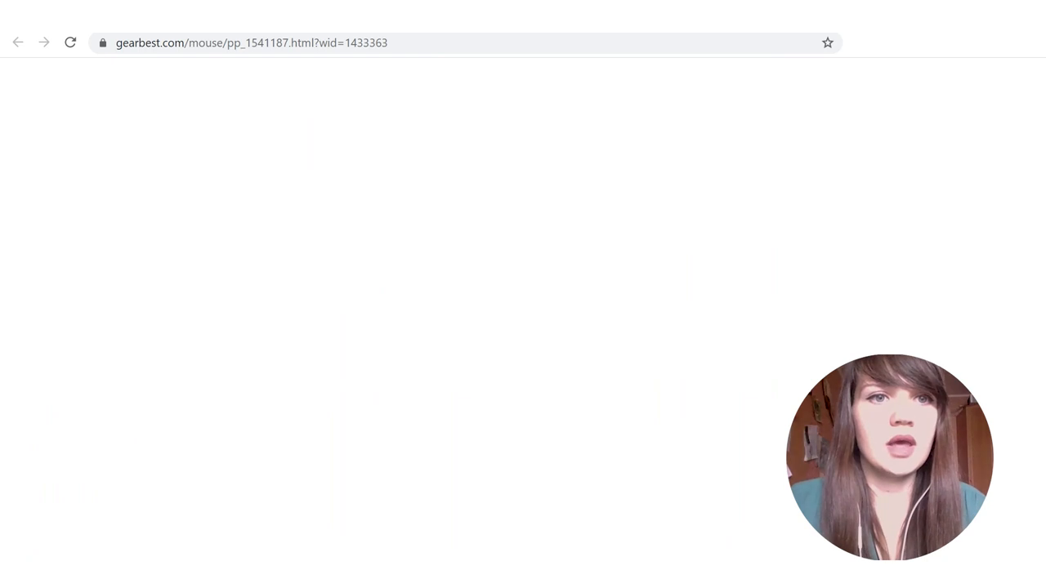
Step: Switch between the Xiaomi Portable Mouse and red wireless gaming mouse tabs
left_click(251, 42)
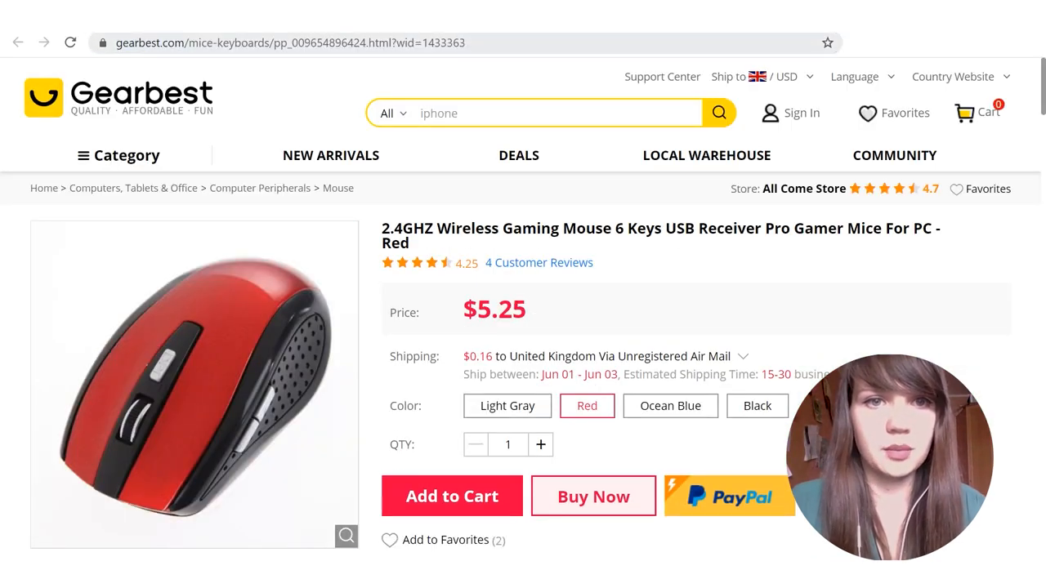
left_click(290, 42)
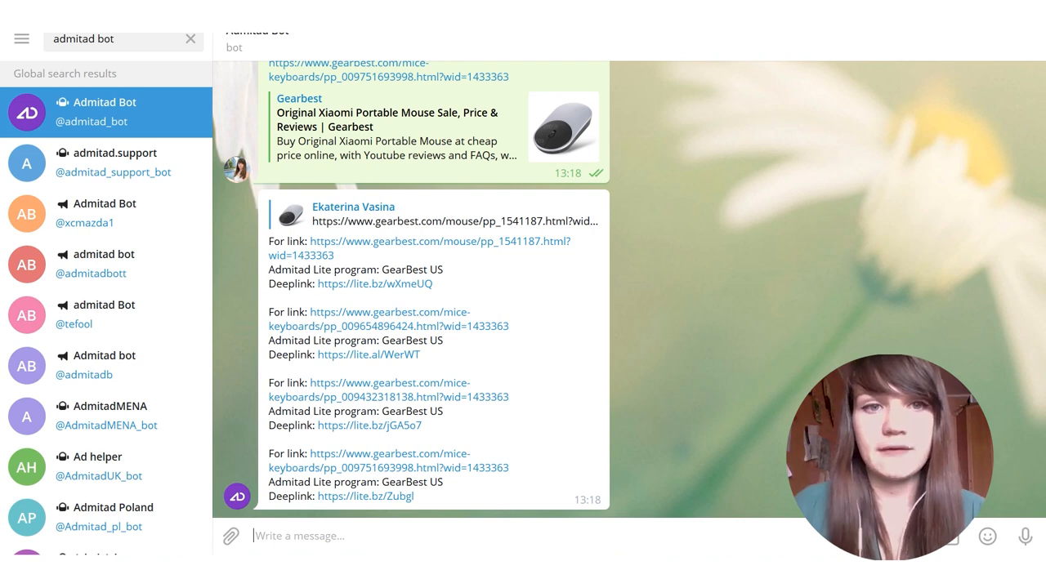
Step: Scroll through the bot's four GearBest US deeplink replies
scroll("down", 3)
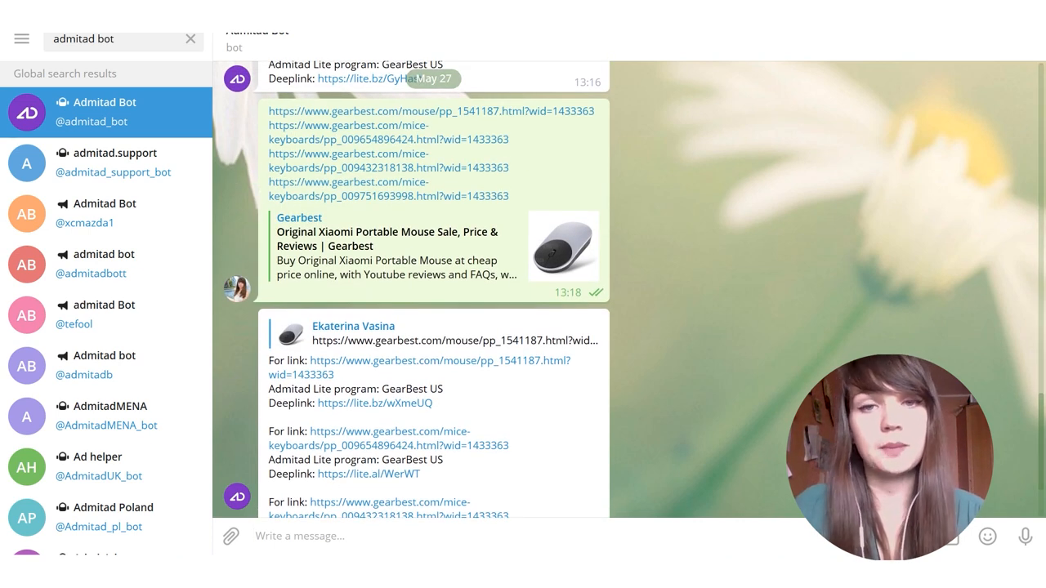
scroll("down", 3)
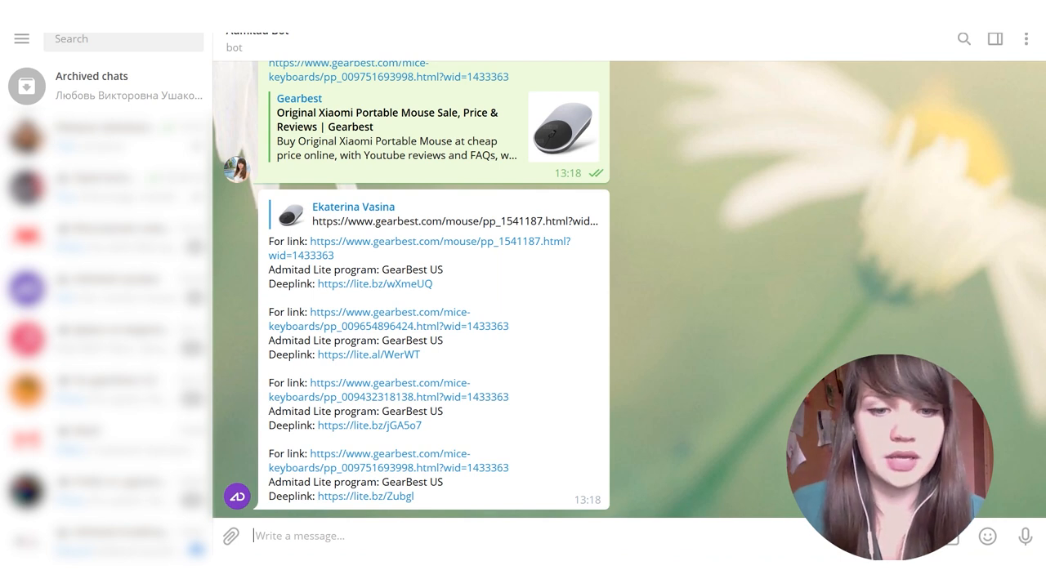
Step: Send the Xiaomi mouse URL with SubIDs silver, website and xiaomi on separate lines
left_click(439, 247)
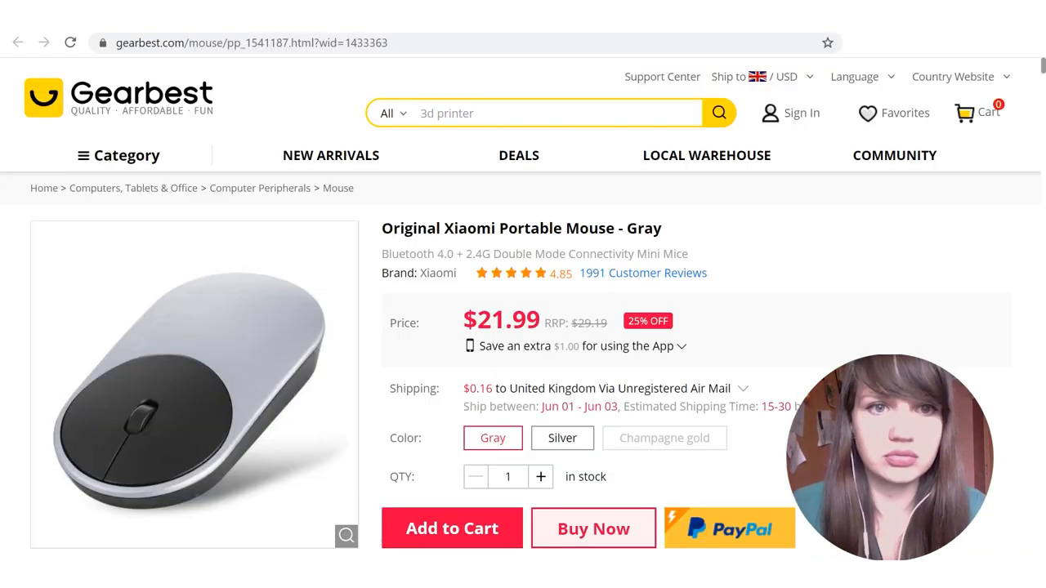
left_click(245, 42)
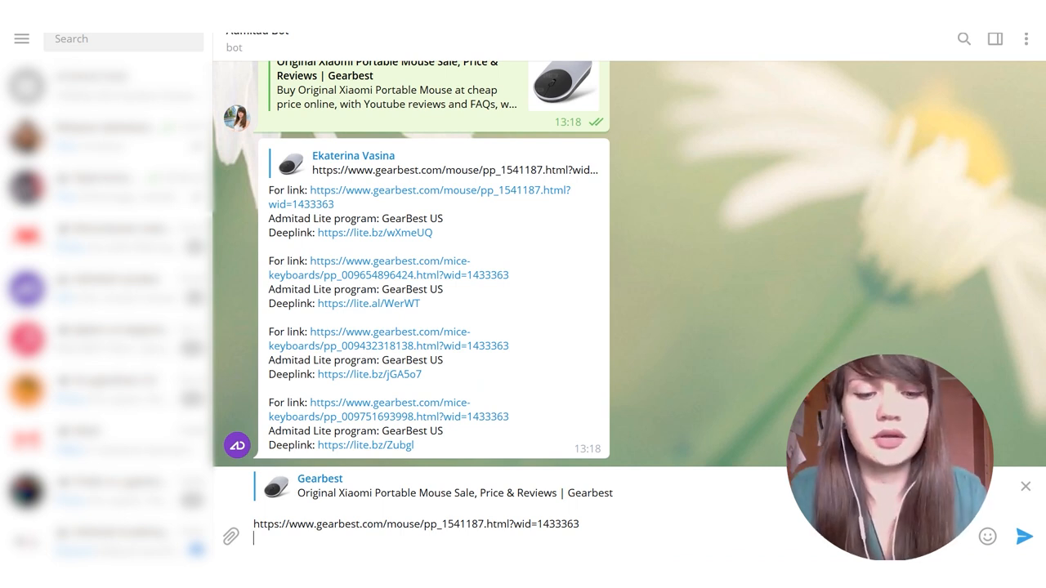
type("silver")
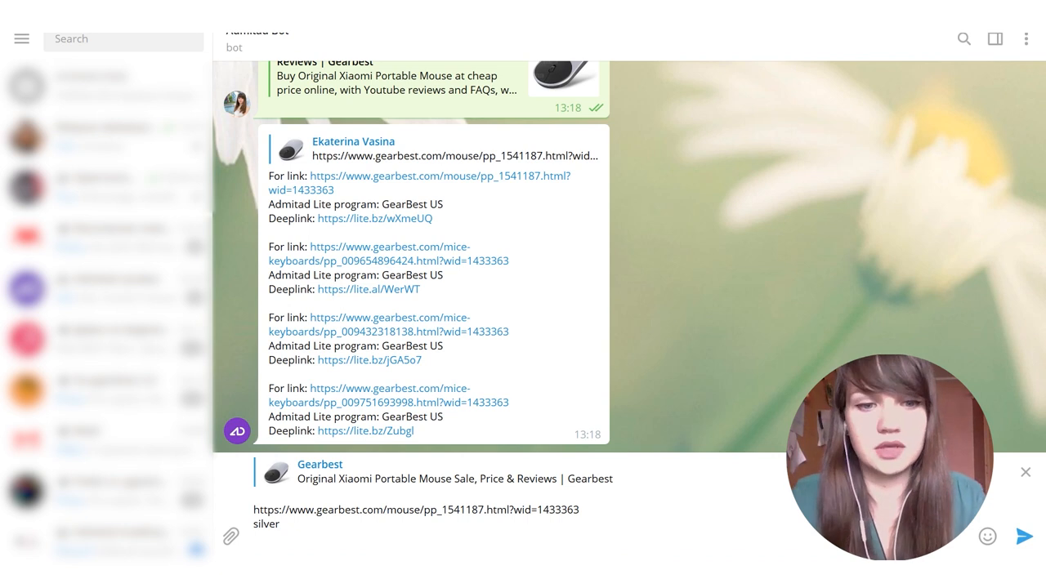
type("website")
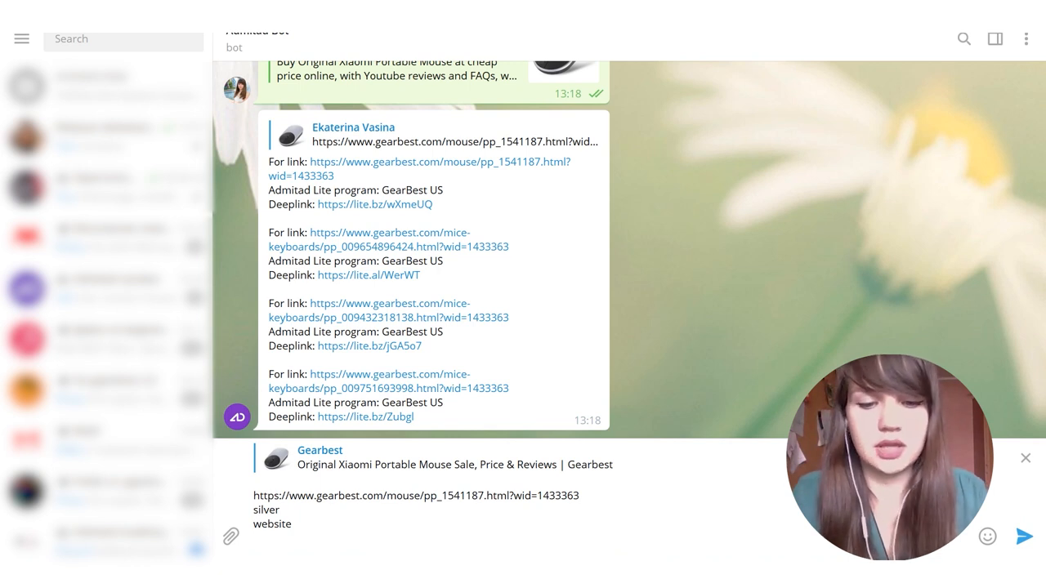
type("xiao")
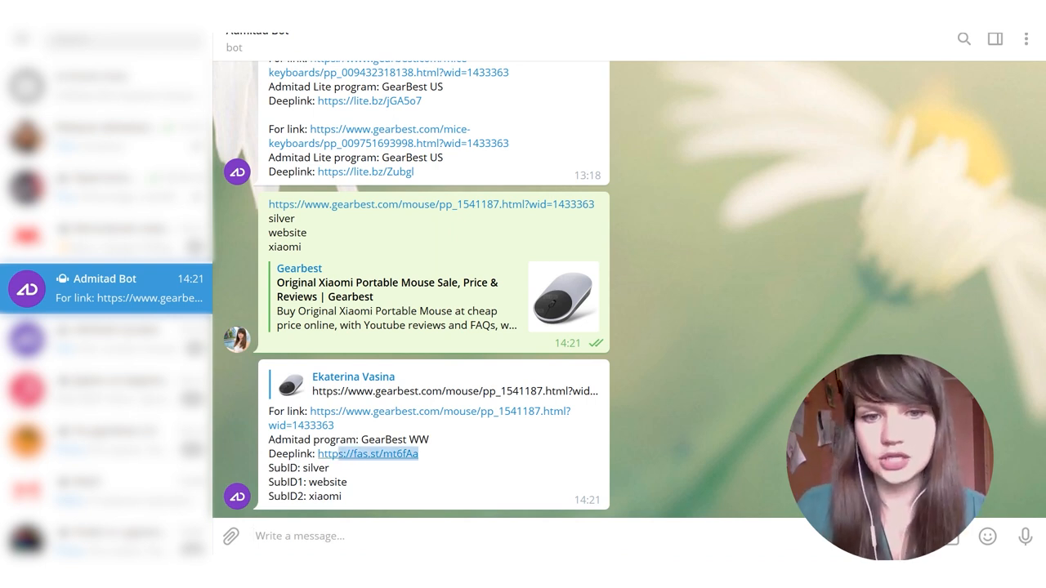
scroll("down", 3)
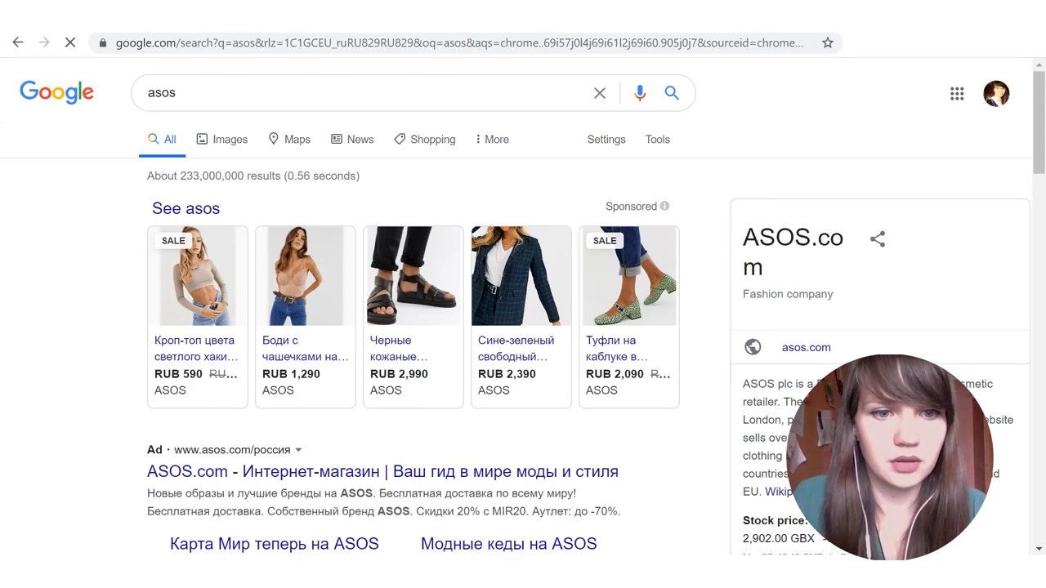
Step: Open the marble tort round sunglasses from ASOS women's Summer Accessories and grab its URL
scroll("down", 3)
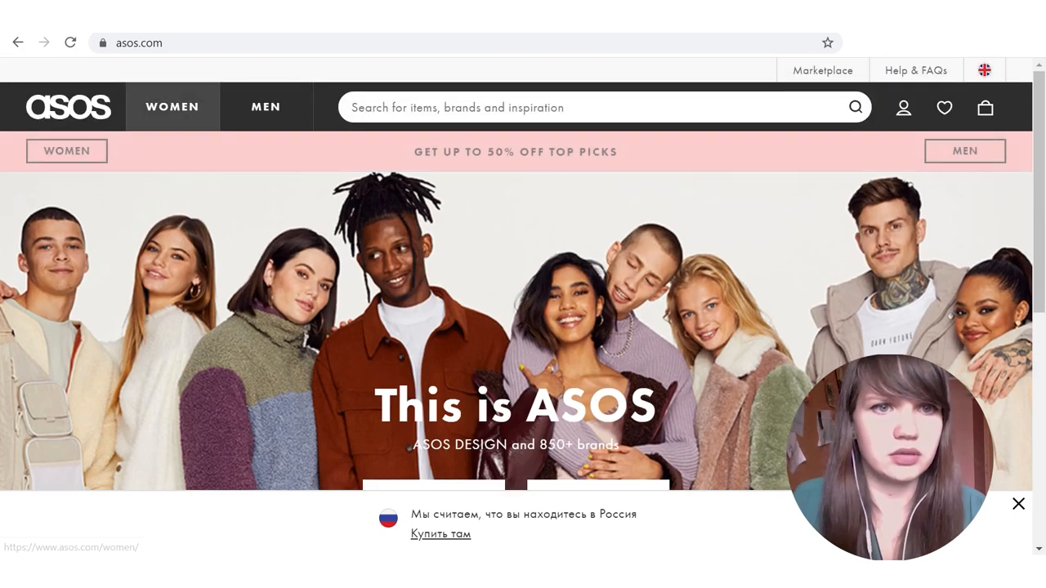
left_click(171, 106)
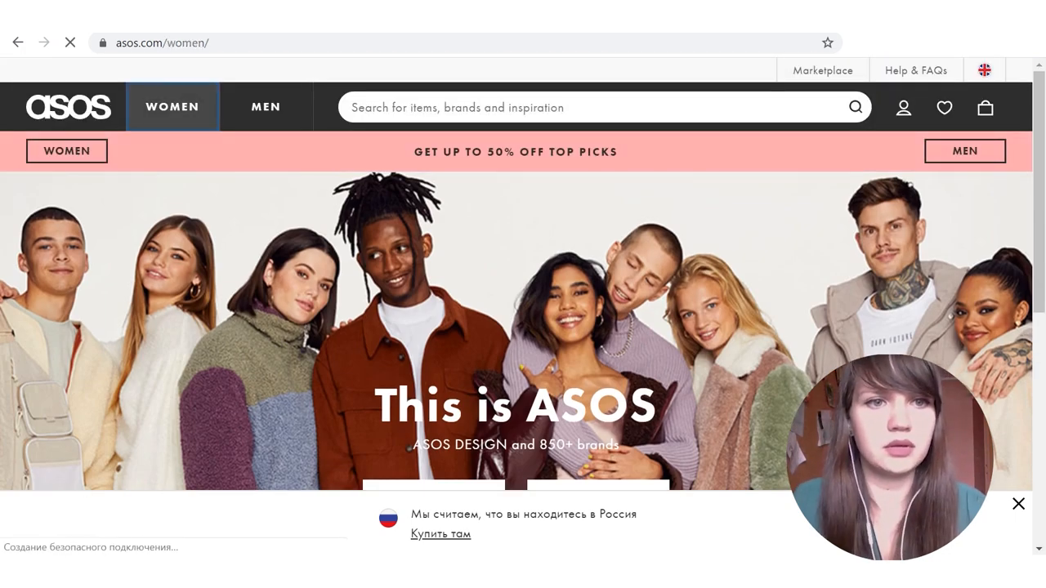
scroll("down", 3)
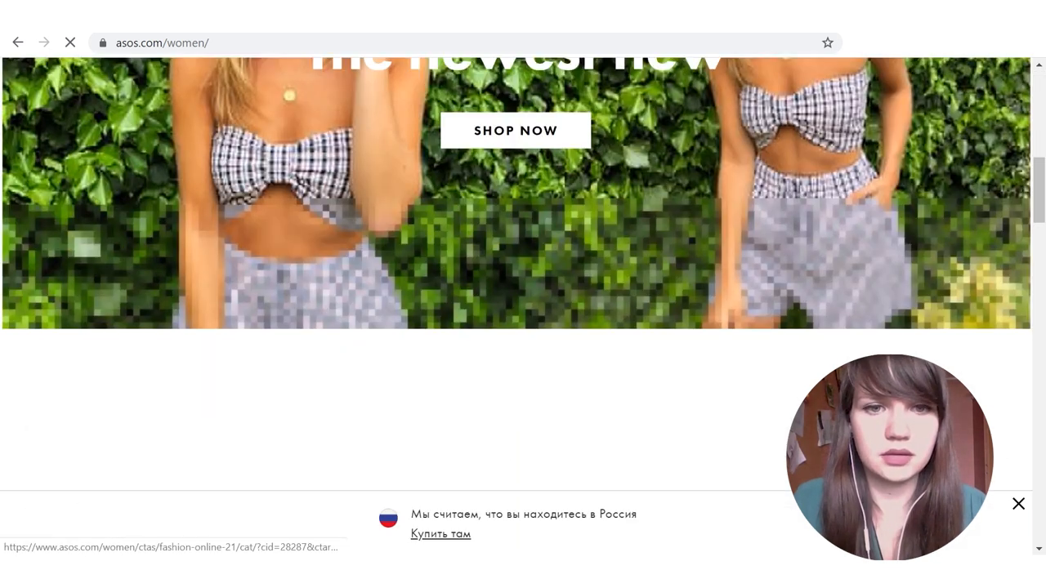
scroll("down", 3)
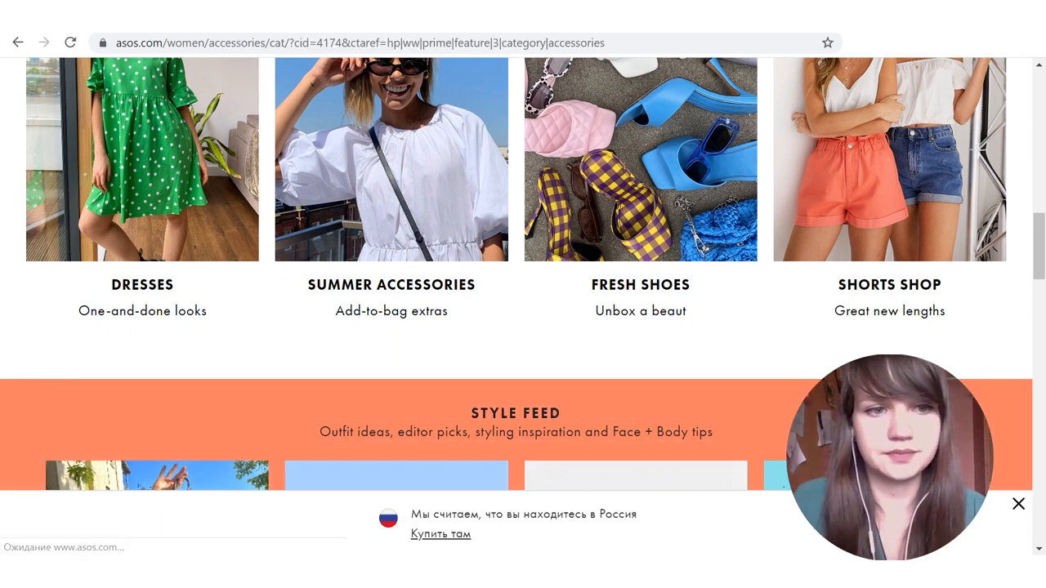
scroll("down", 3)
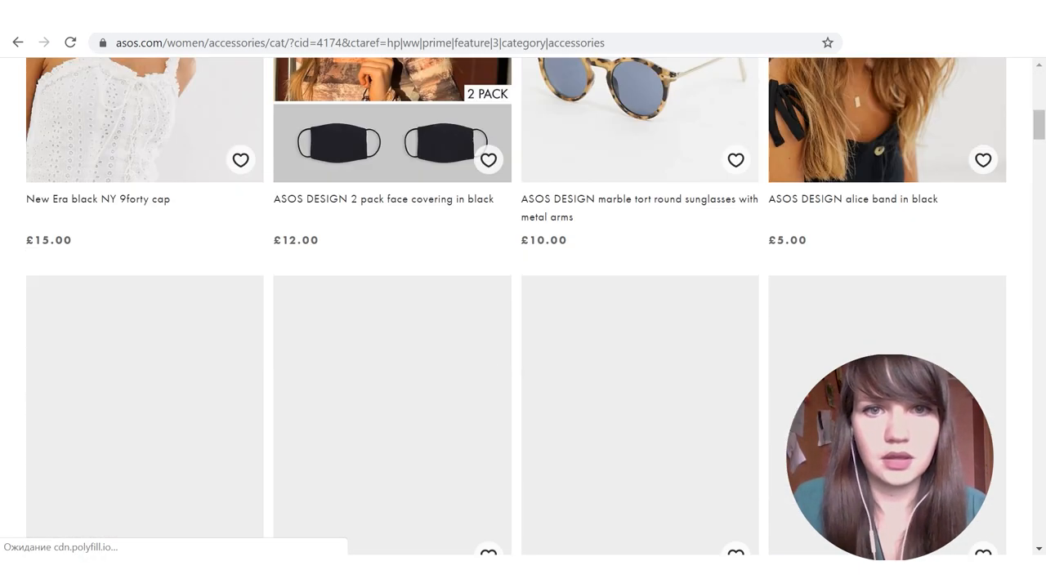
left_click(640, 119)
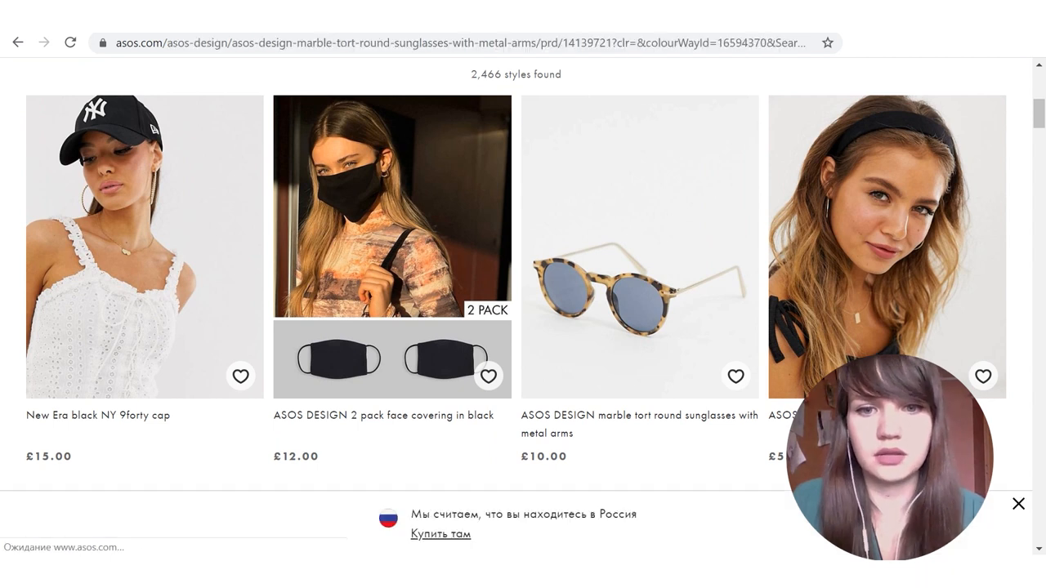
left_click(639, 245)
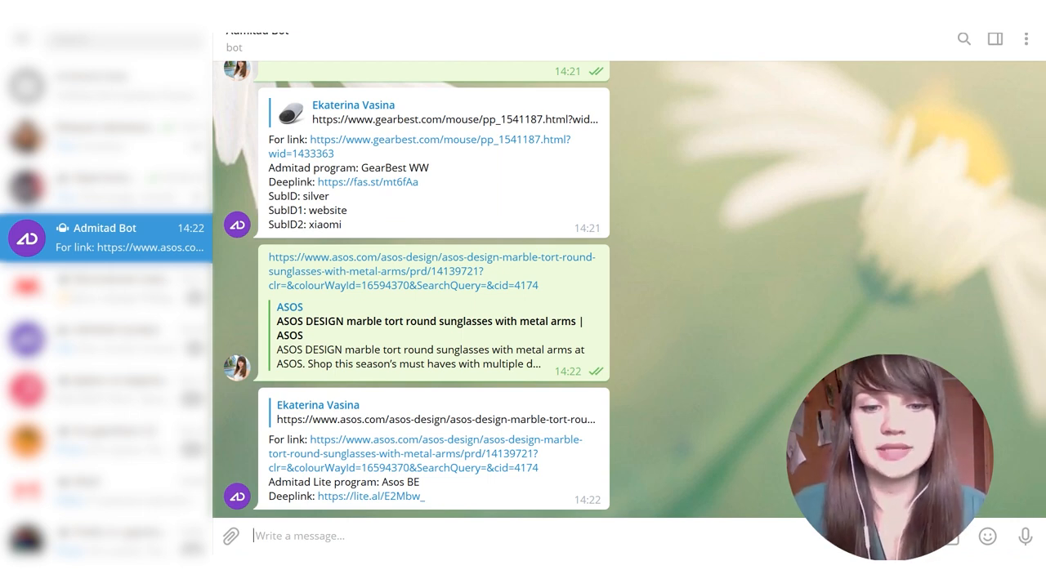
Step: Select the Admitad Lite Asos BE deeplink the bot returned for the sunglasses link
double_click(370, 496)
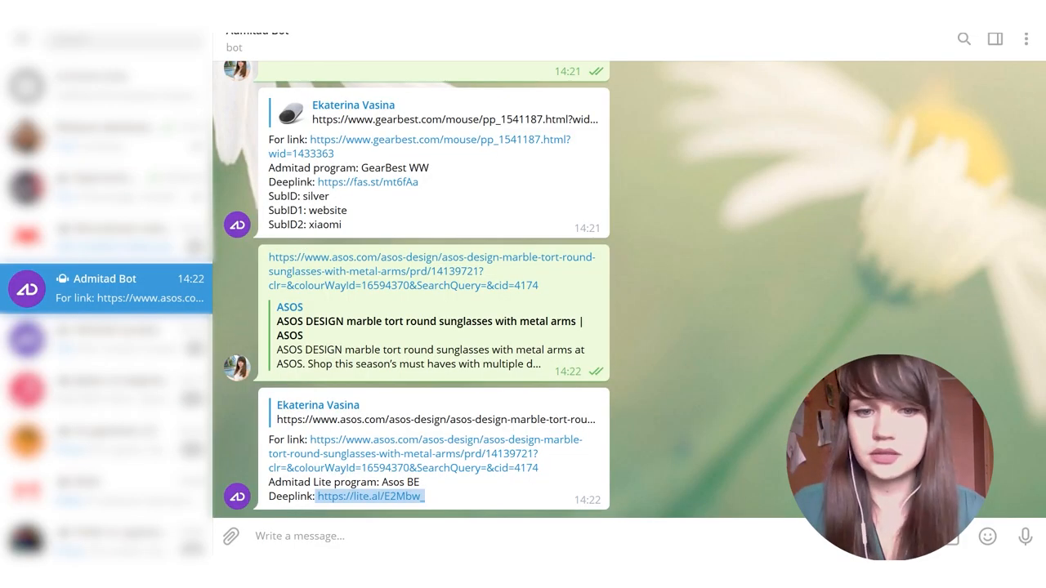
type("https://agnona.com/")
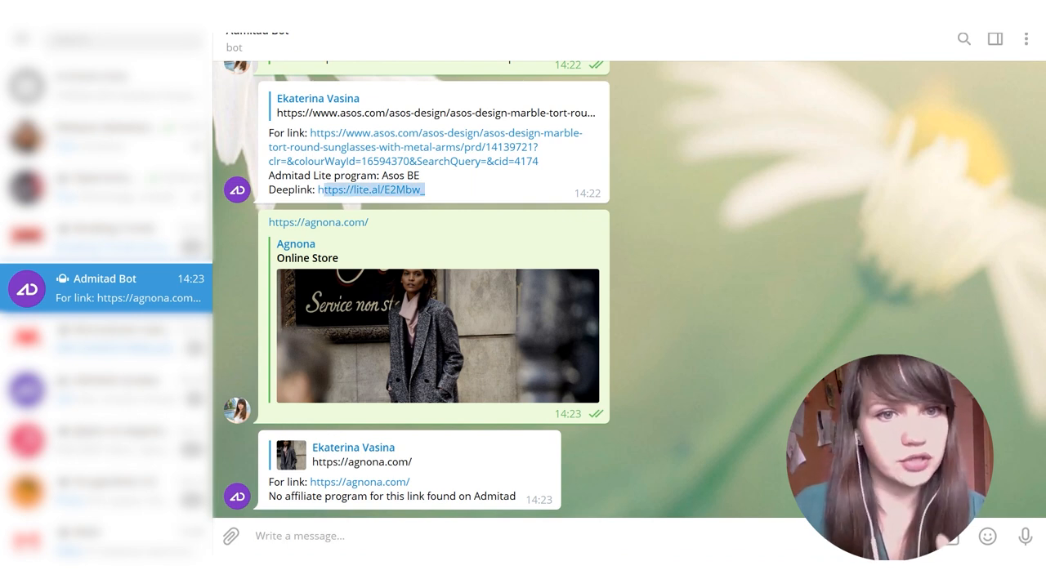
scroll("down", 3)
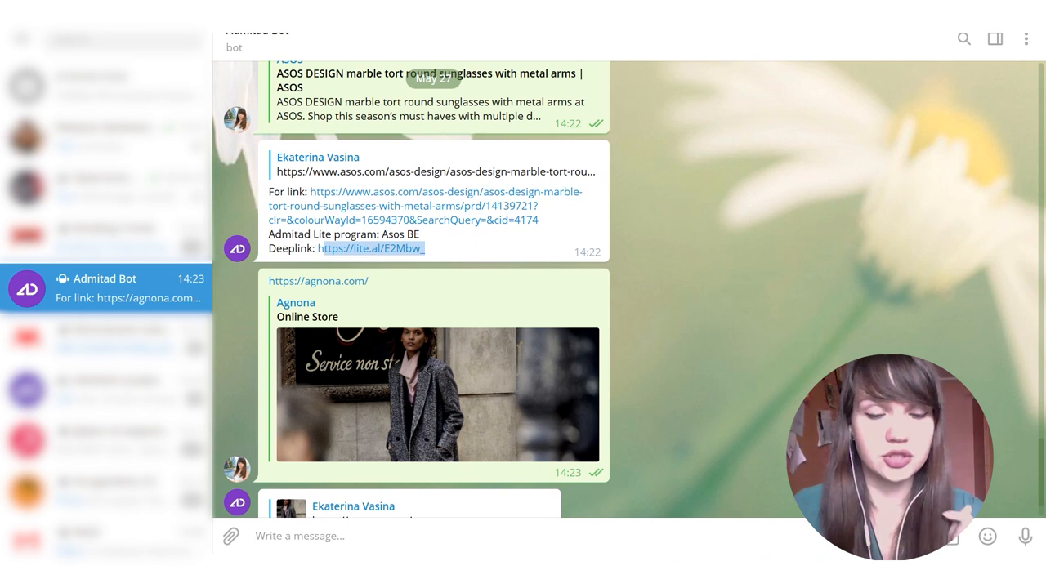
scroll("down", 3)
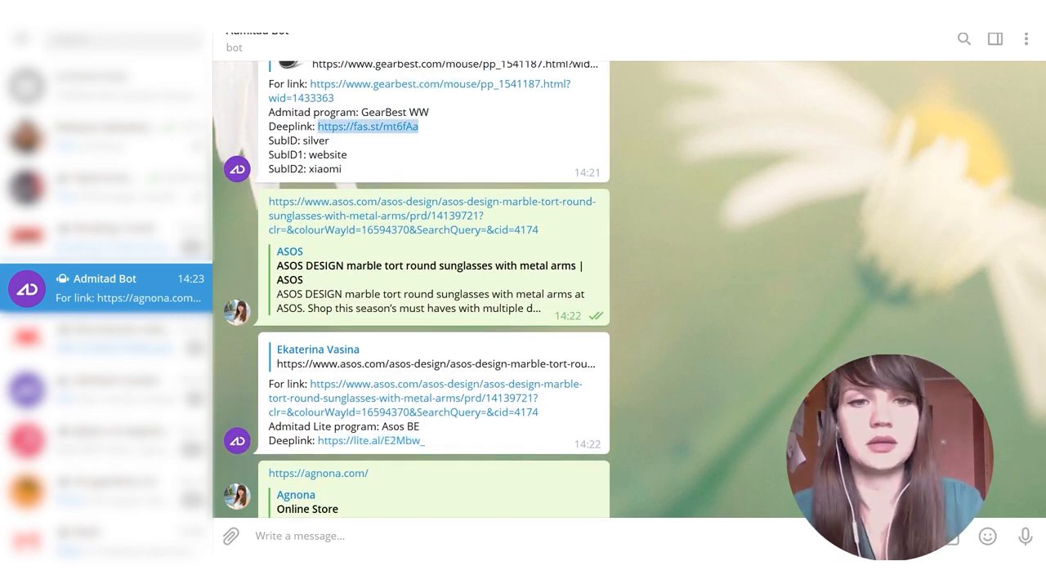
Step: Send the Gearbest short link fas.st/mt6fAa and scroll to the bot's valid-link confirmation
scroll("down", 3)
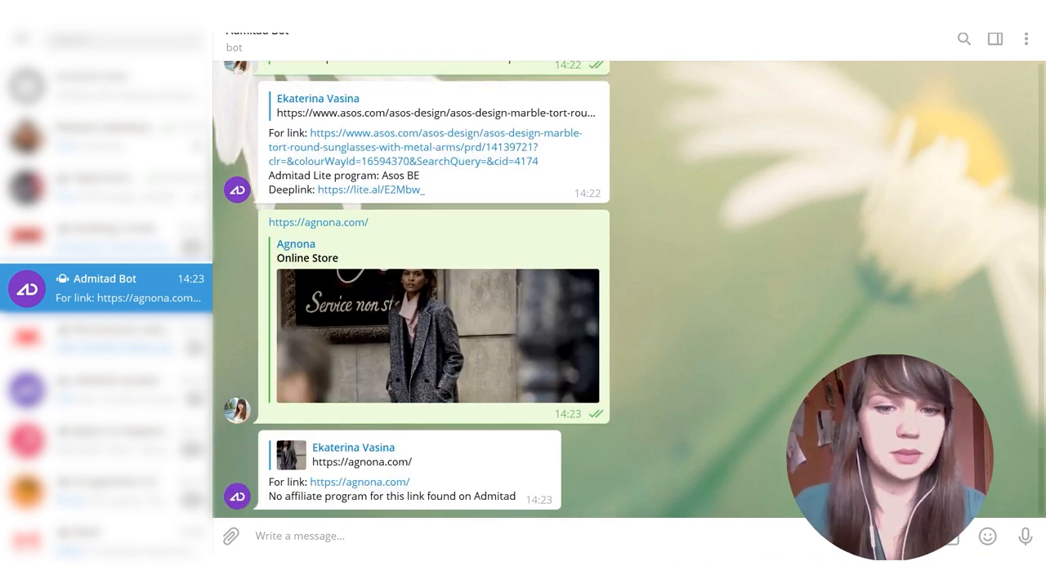
scroll("down", 3)
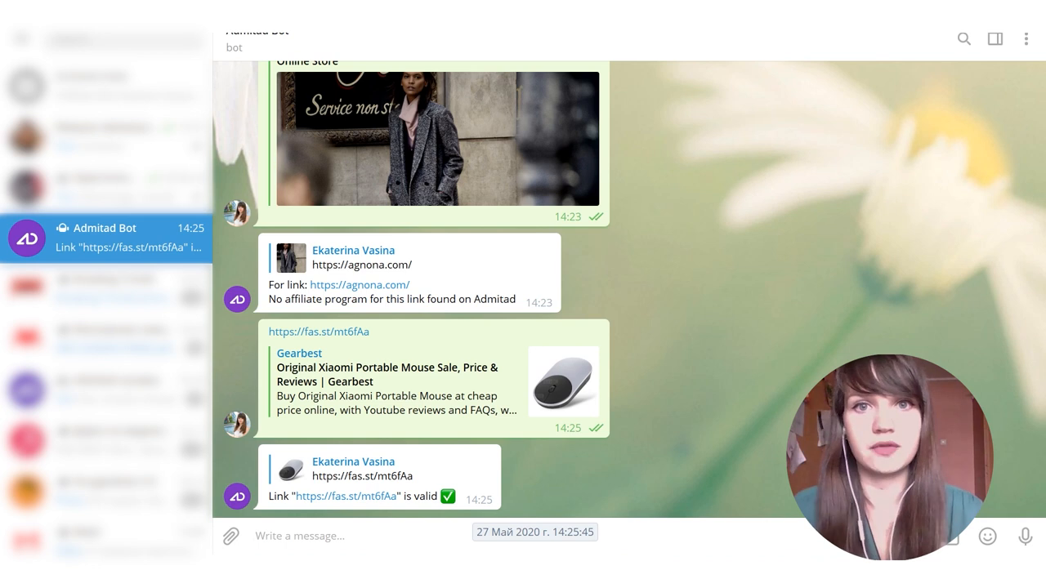
scroll("down", 3)
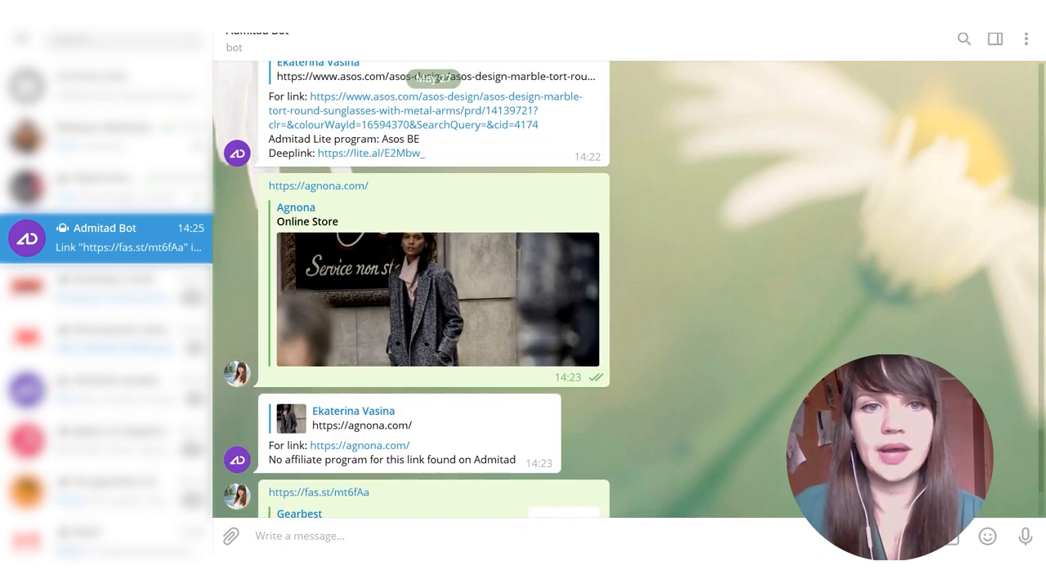
scroll("down", 3)
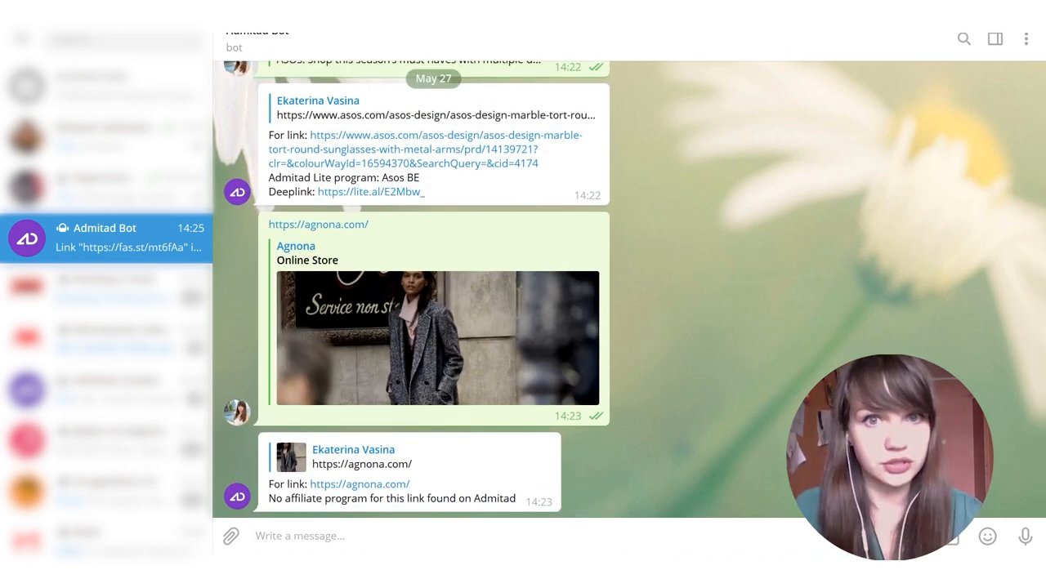
scroll("down", 3)
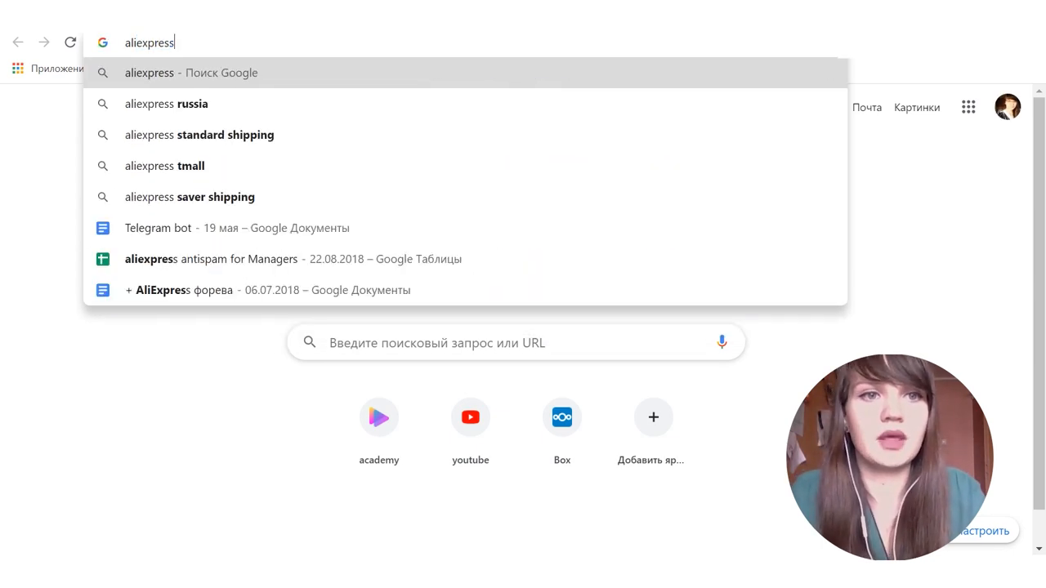
Step: Search for aliexpress, open best.aliexpress.ru, and scroll its discounted product grid
key("Enter")
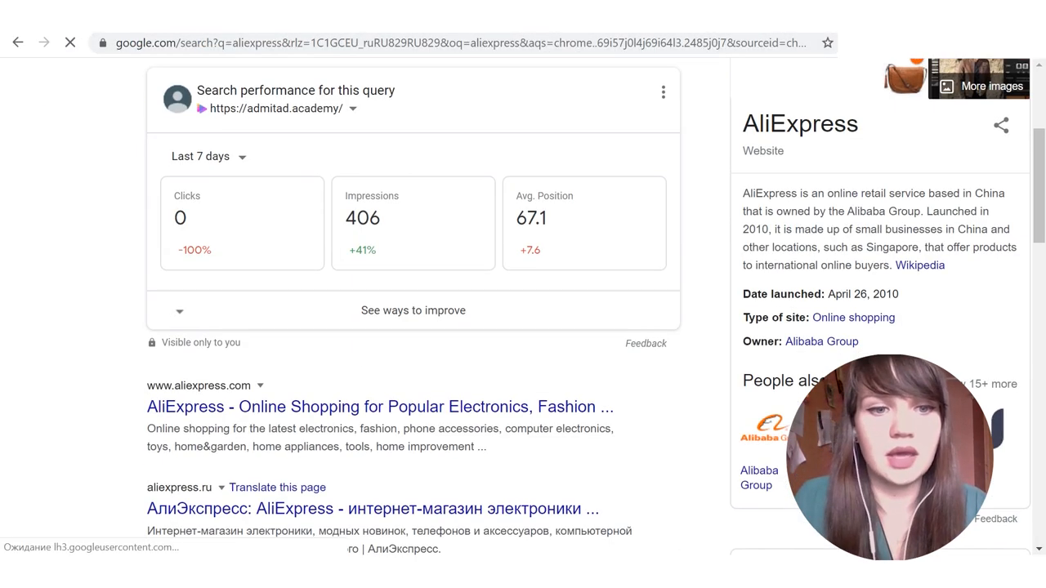
scroll("down", 3)
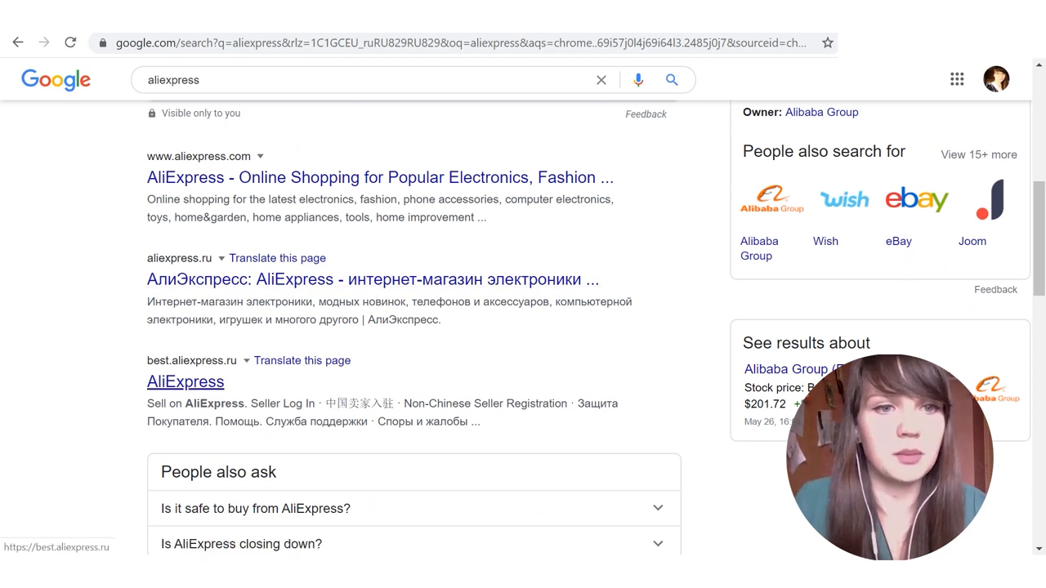
left_click(380, 177)
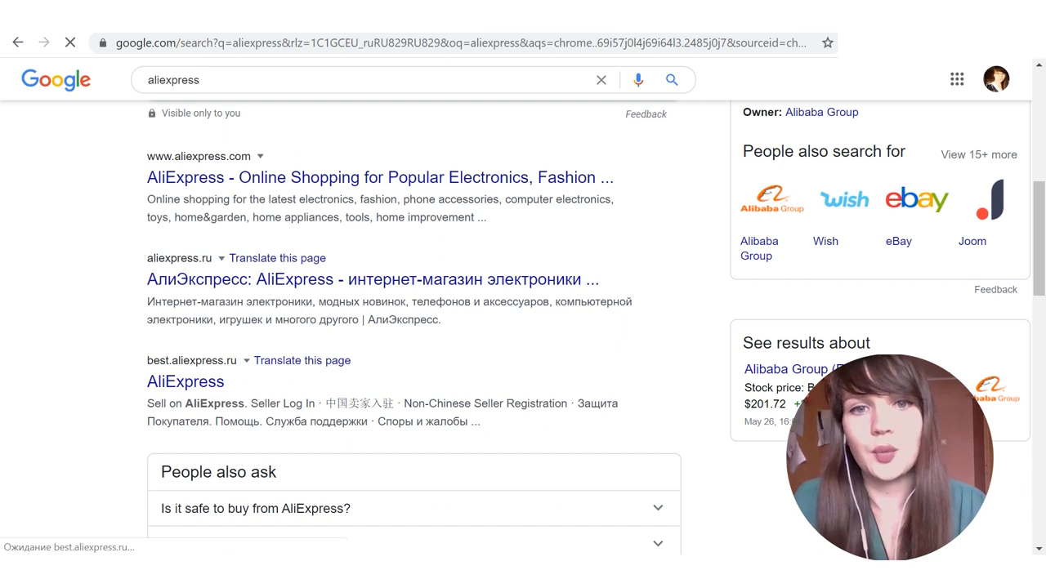
left_click(185, 382)
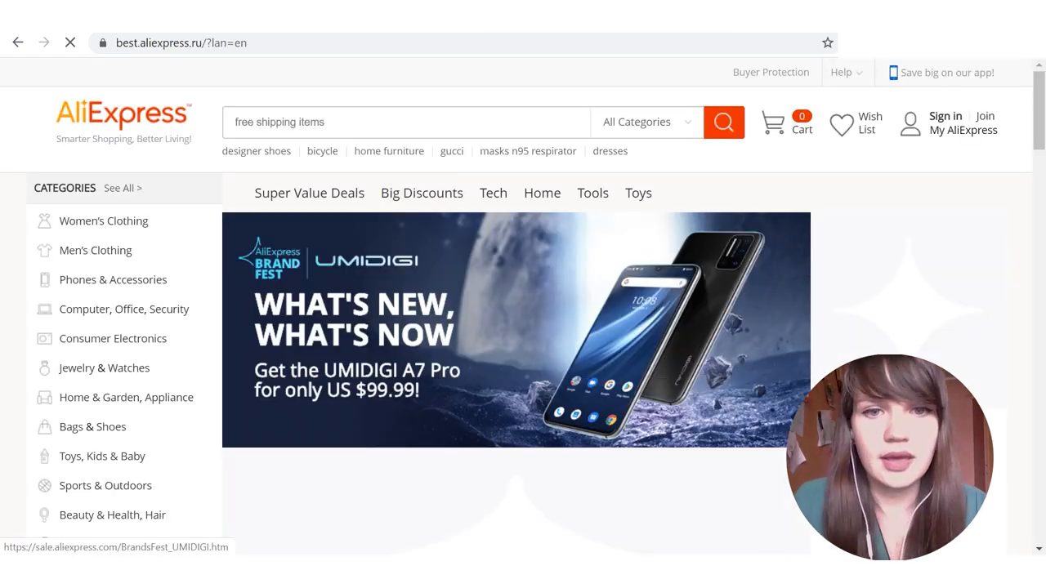
scroll("down", 3)
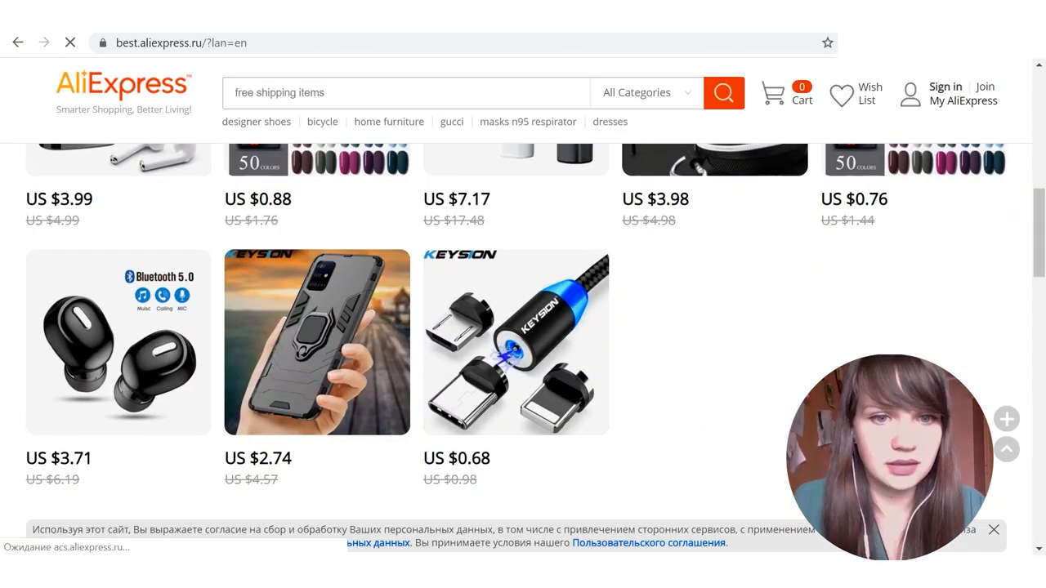
scroll("down", 3)
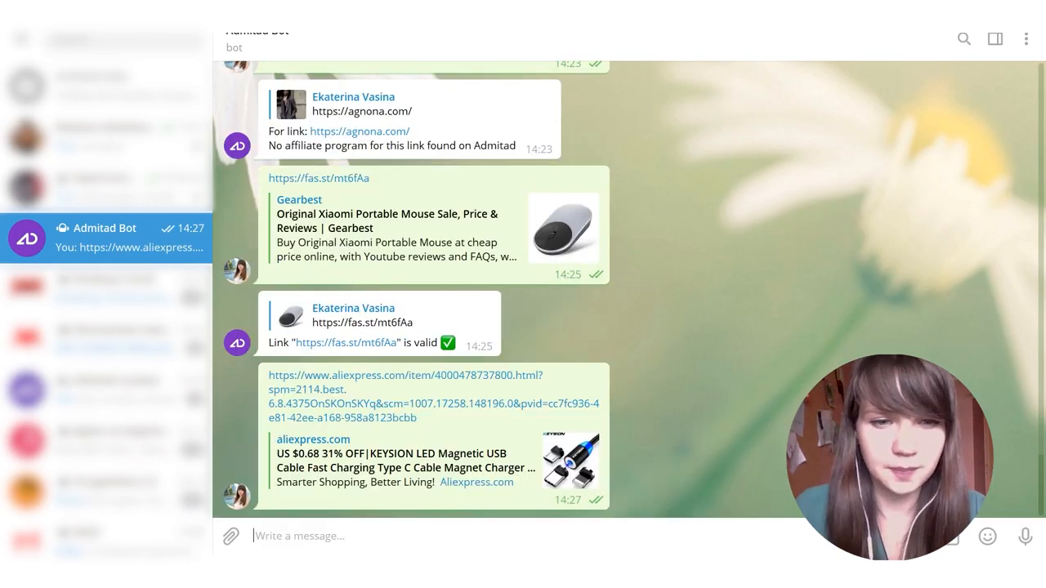
Step: Scroll the Admitad Bot chat after sending the KEYSION magnetic USB cable link
scroll("down", 3)
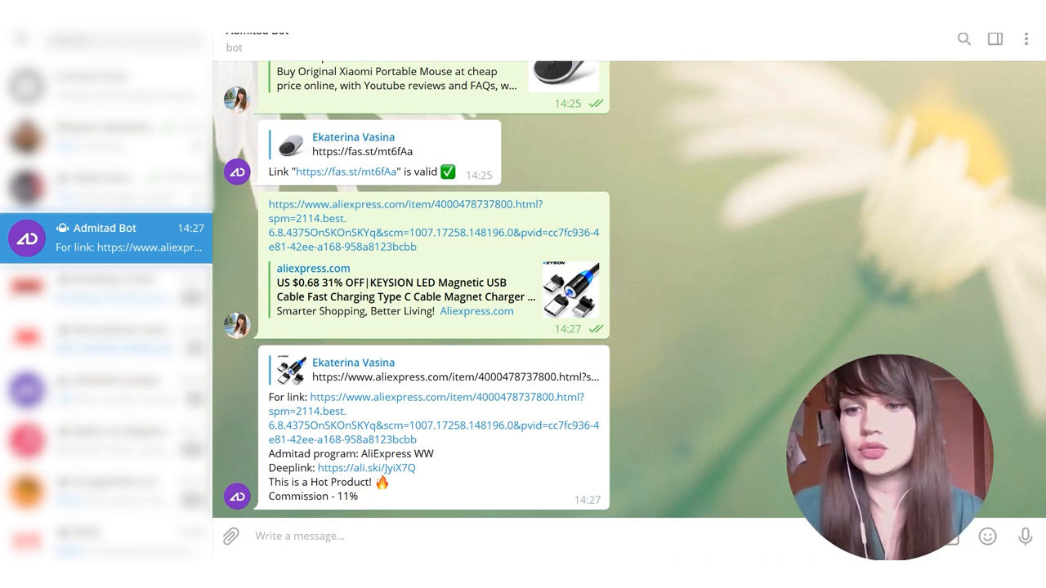
Step: Type / to show the bot's /changewebsite, /logout and /help commands
type("/")
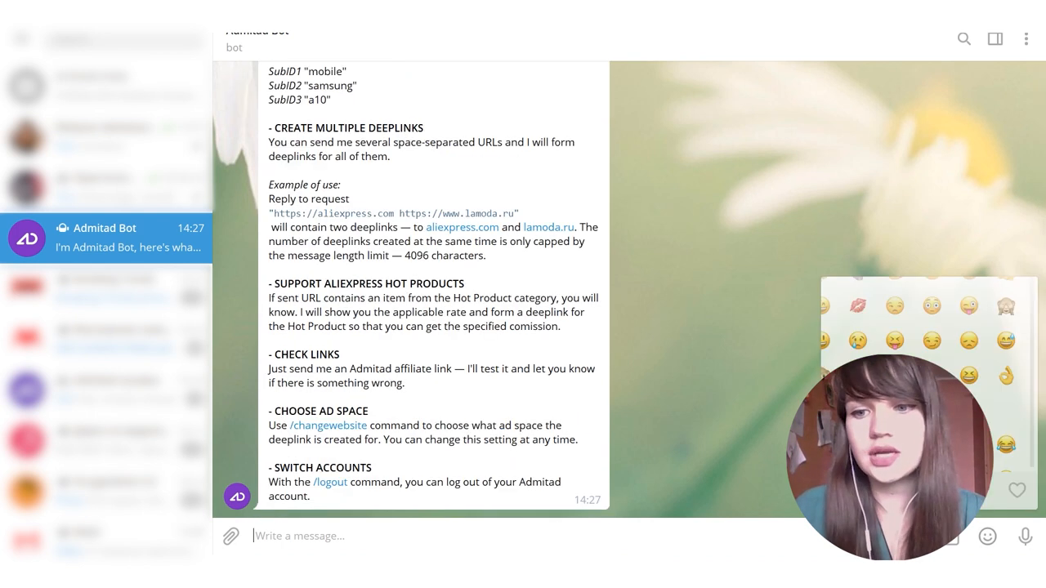
type("/")
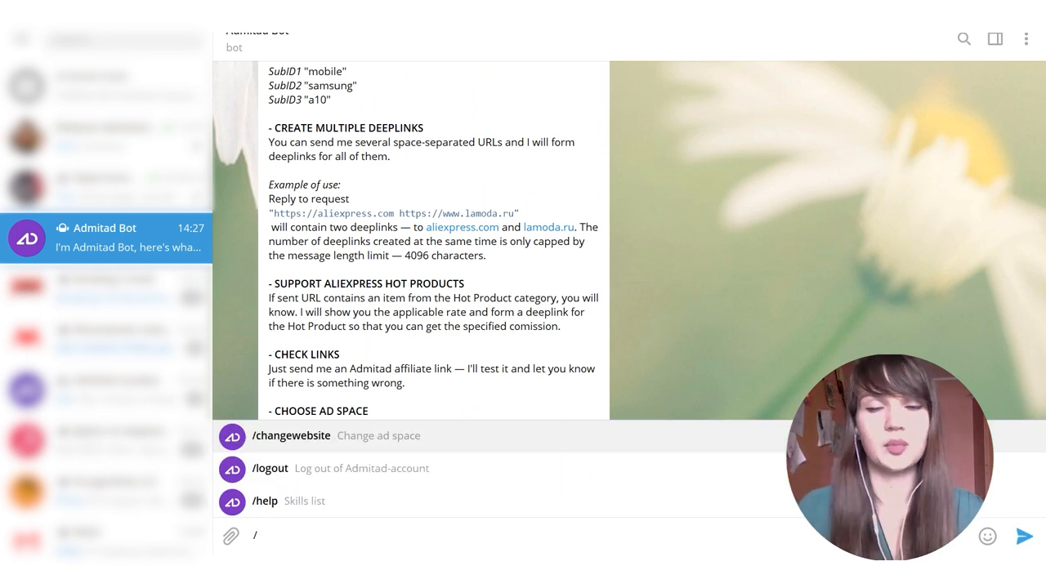